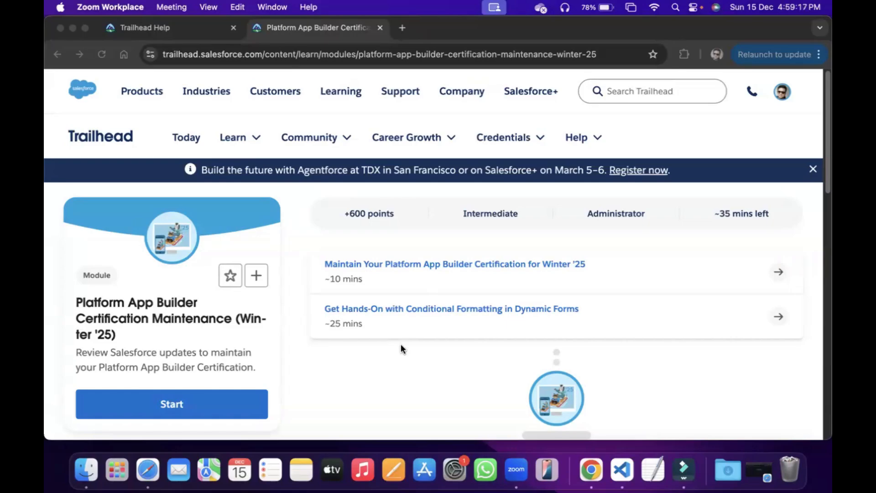
{"action": "mouse_move", "coordinate": [443, 274]}
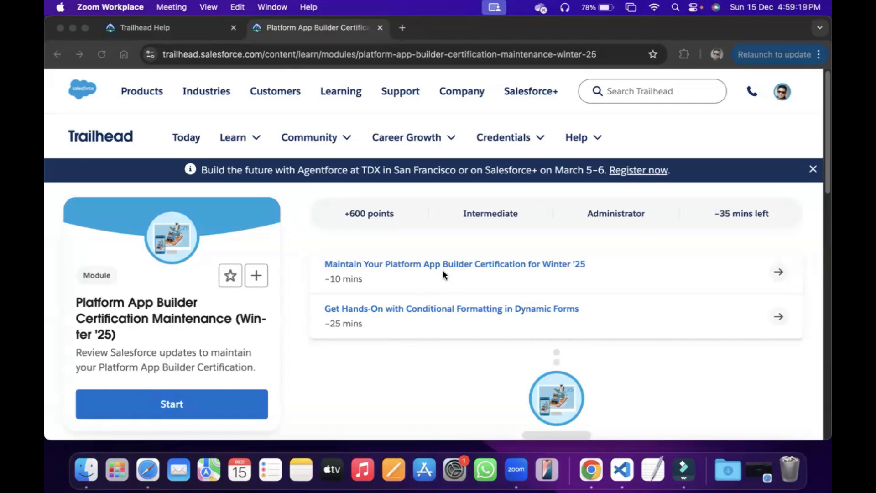
{"action": "mouse_move", "coordinate": [406, 322]}
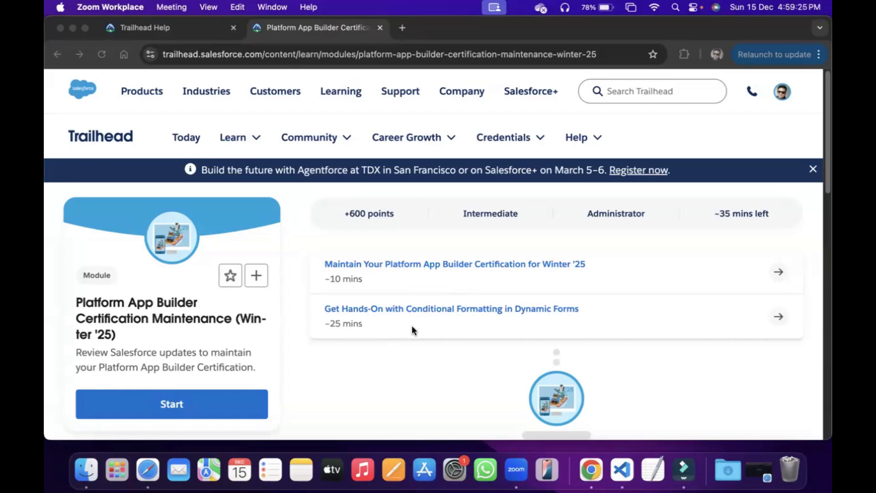
{"action": "mouse_move", "coordinate": [456, 274]}
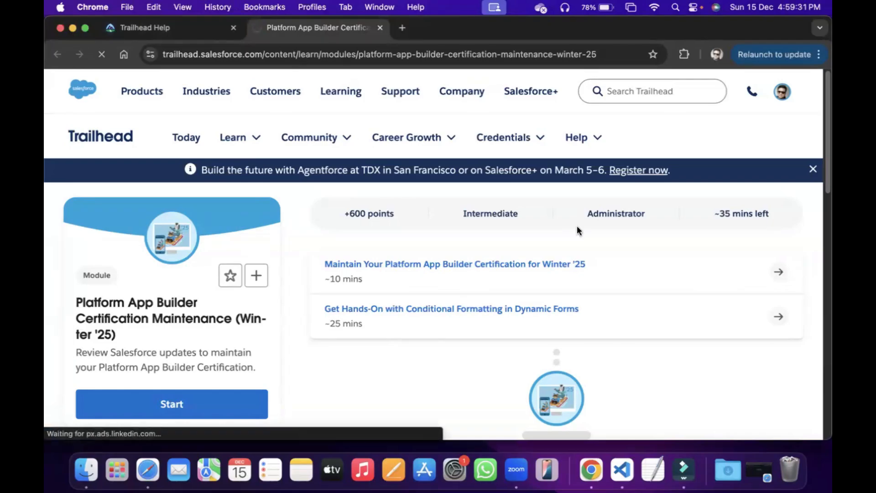
- Open 'Maintain Your Platform App Builder Certification for Winter '25' and scroll to its quiz
{"action": "left_click", "coordinate": [455, 264]}
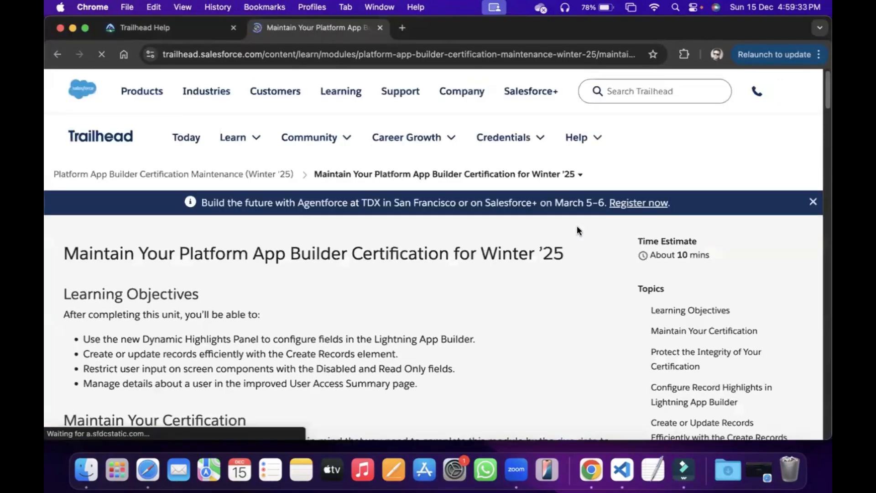
{"action": "scroll", "scroll_direction": "down", "scroll_amount": 3}
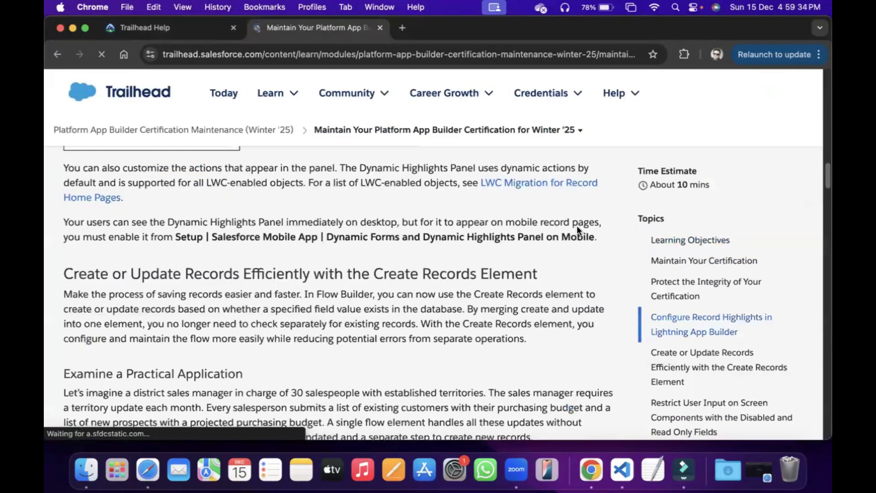
{"action": "scroll", "scroll_direction": "down", "scroll_amount": 3}
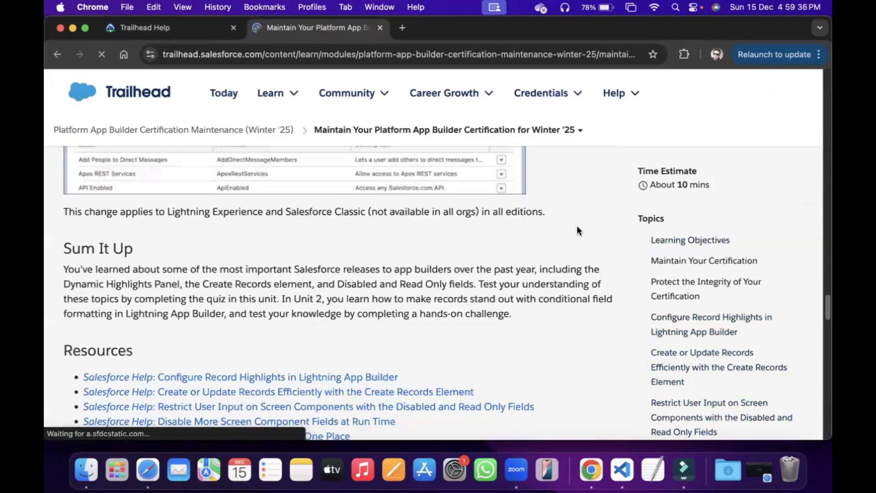
{"action": "scroll", "scroll_direction": "down", "scroll_amount": 3}
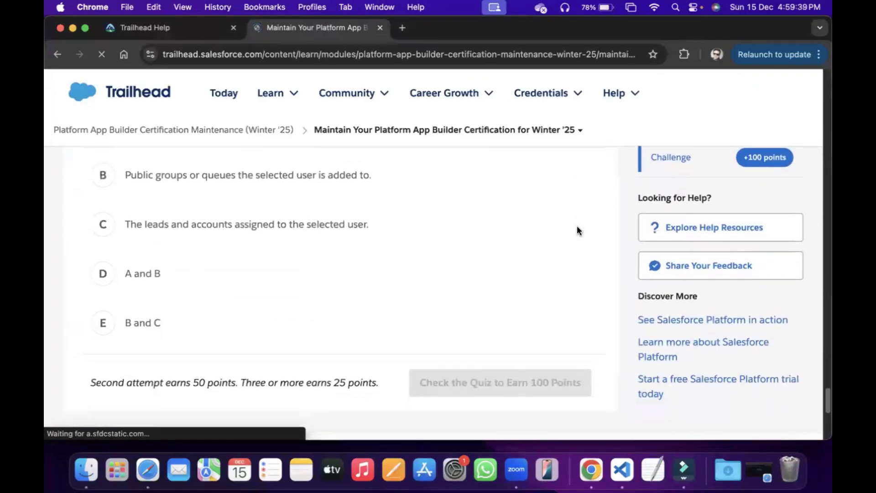
{"action": "scroll", "scroll_direction": "up", "scroll_amount": 3}
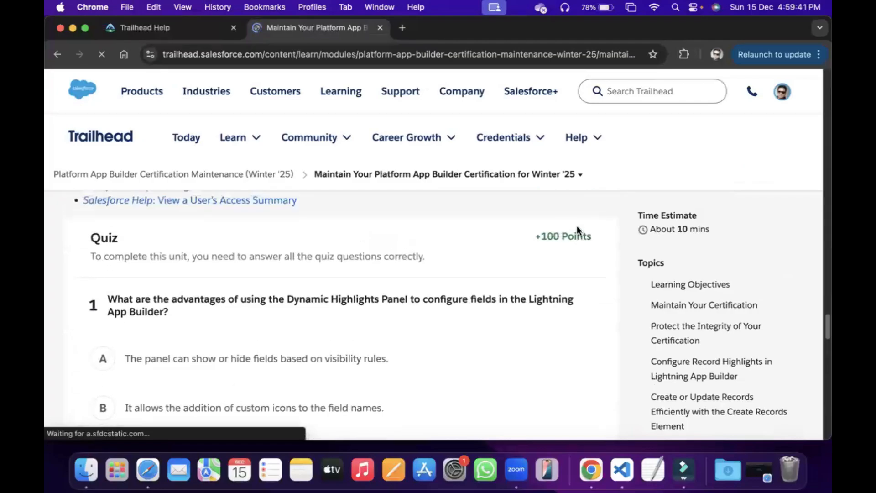
{"action": "scroll", "scroll_direction": "down", "scroll_amount": 3}
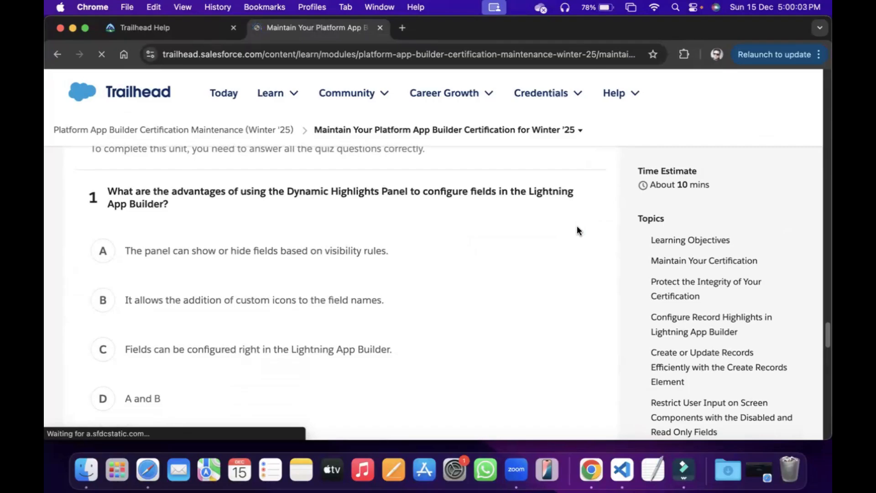
- Choose 'A and C' for the Dynamic Highlights Panel question, then scroll toward question 2
{"action": "scroll", "scroll_direction": "down", "scroll_amount": 3}
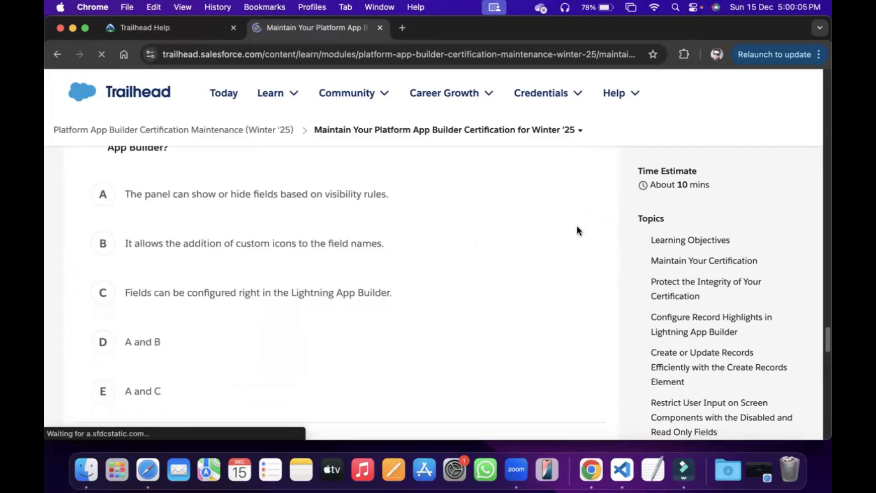
{"action": "left_click", "coordinate": [103, 341]}
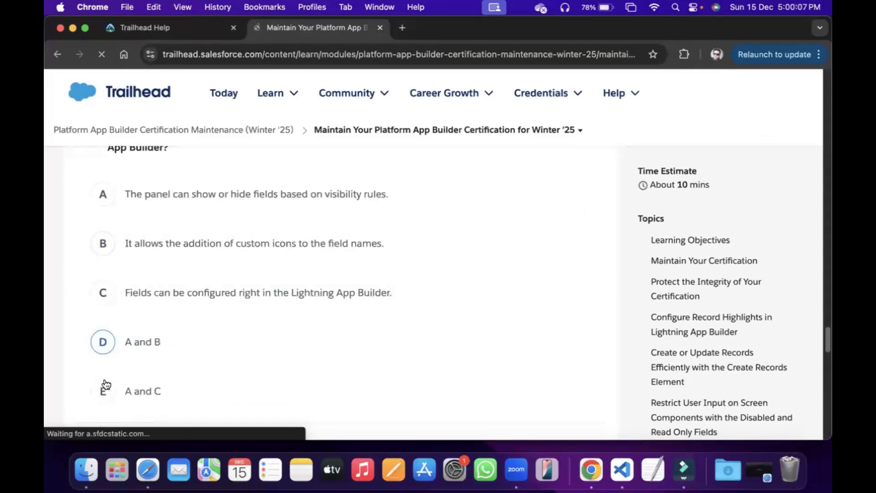
{"action": "left_click", "coordinate": [103, 391]}
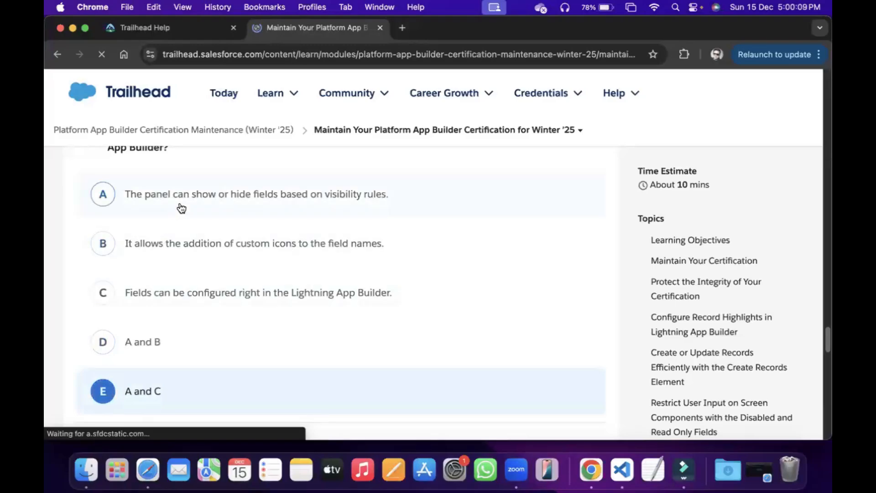
{"action": "mouse_move", "coordinate": [352, 199]}
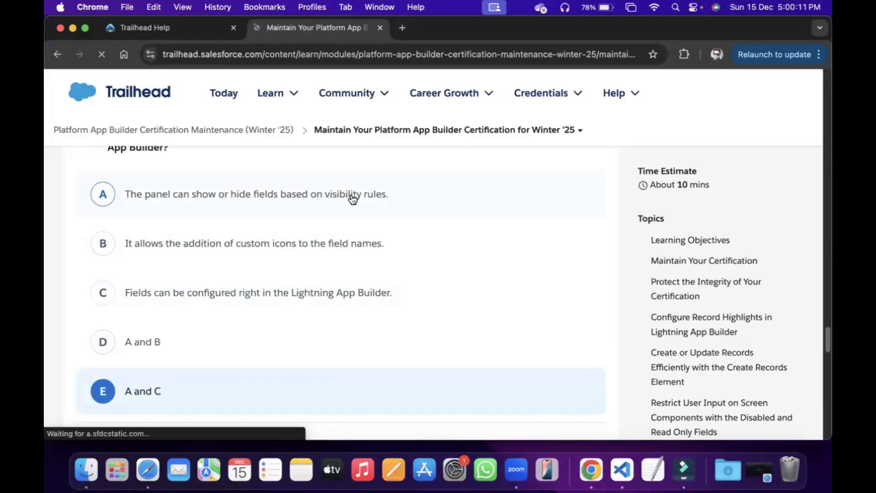
{"action": "mouse_move", "coordinate": [361, 200]}
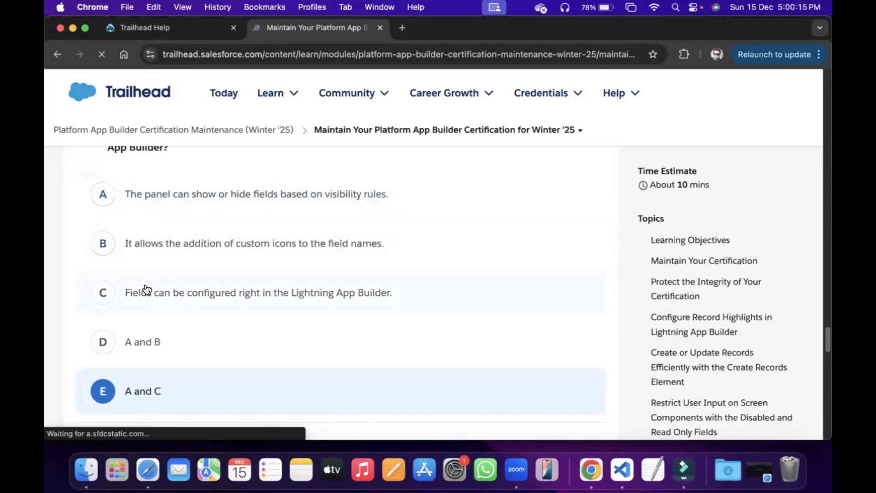
{"action": "left_click", "coordinate": [103, 292]}
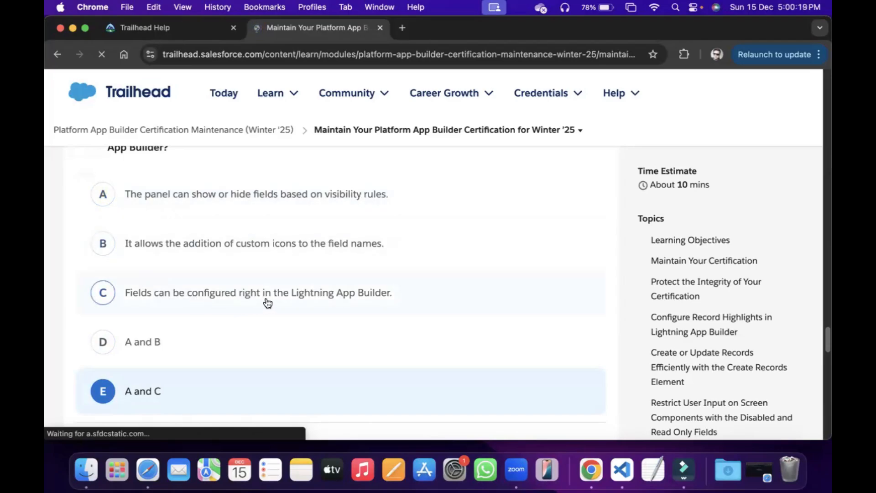
{"action": "scroll", "scroll_direction": "down", "scroll_amount": 3}
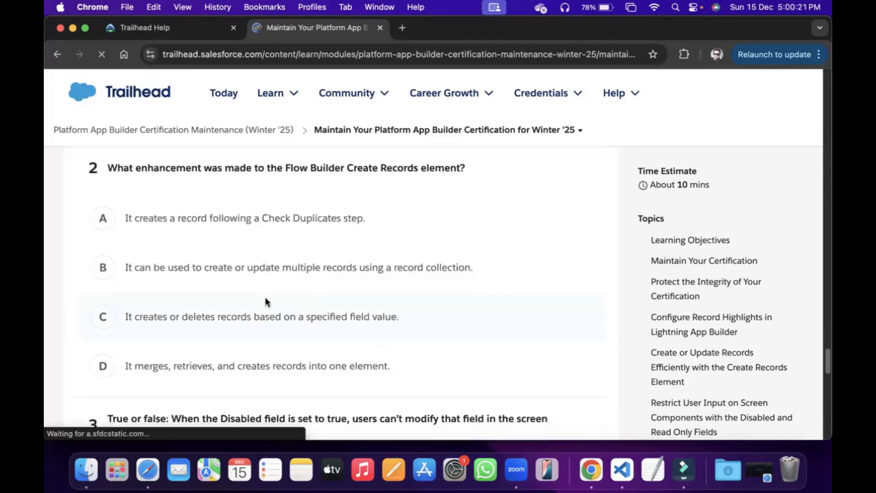
{"action": "left_click", "coordinate": [103, 316]}
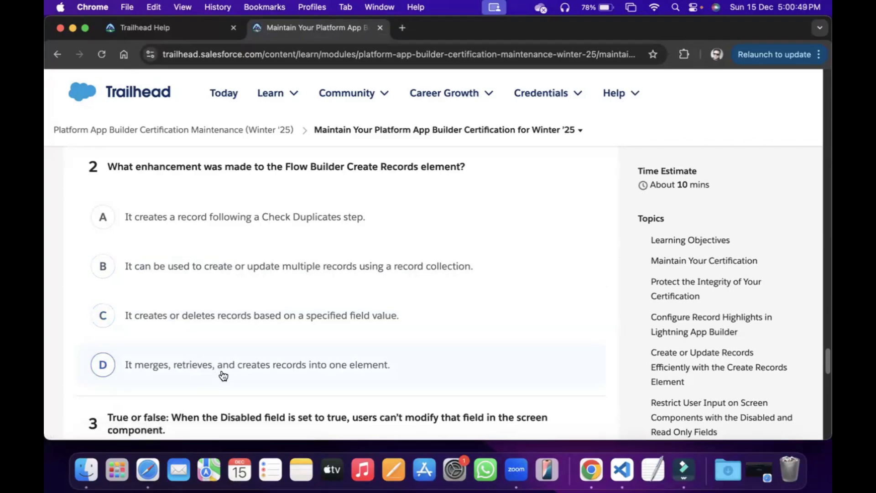
- Answer B (record collection), A (True) and D (A and B) for questions 2–4
{"action": "left_click", "coordinate": [102, 266]}
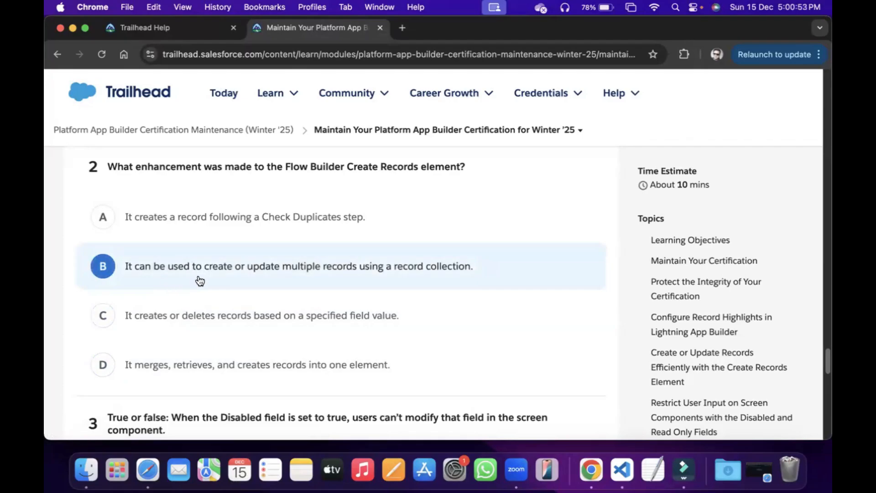
{"action": "mouse_move", "coordinate": [282, 276]}
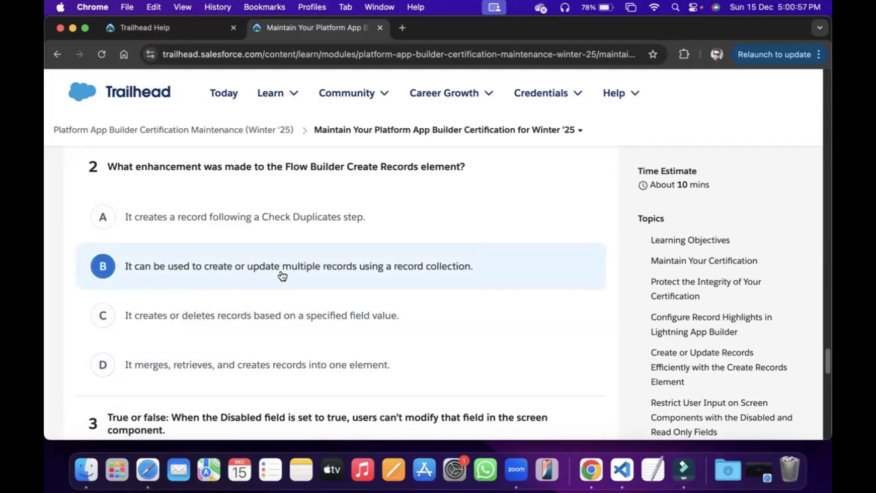
{"action": "scroll", "scroll_direction": "down", "scroll_amount": 3}
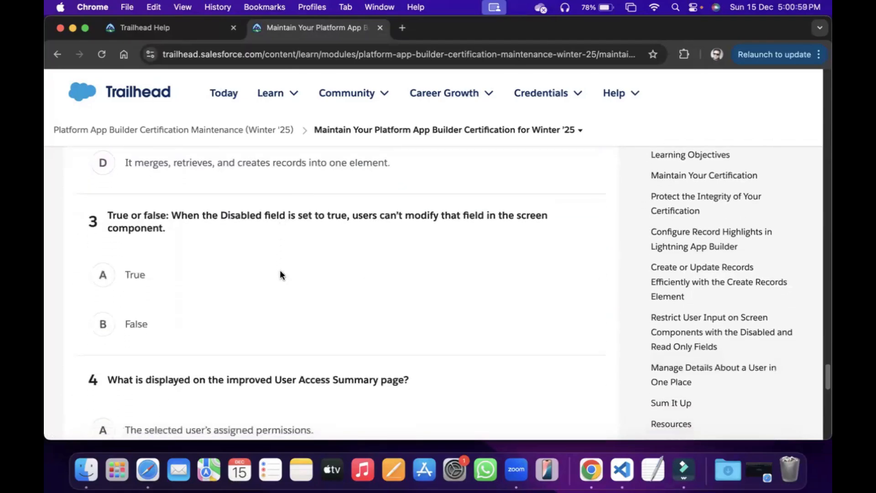
{"action": "scroll", "scroll_direction": "down", "scroll_amount": 3}
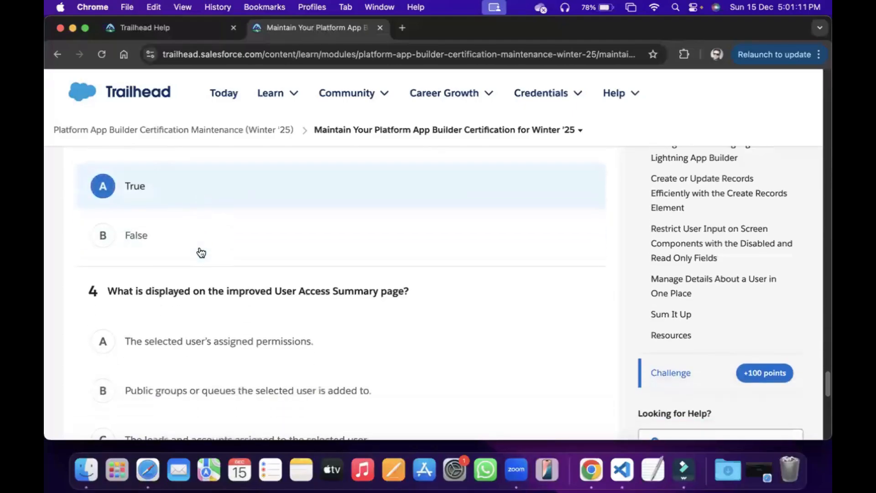
{"action": "scroll", "scroll_direction": "down", "scroll_amount": 3}
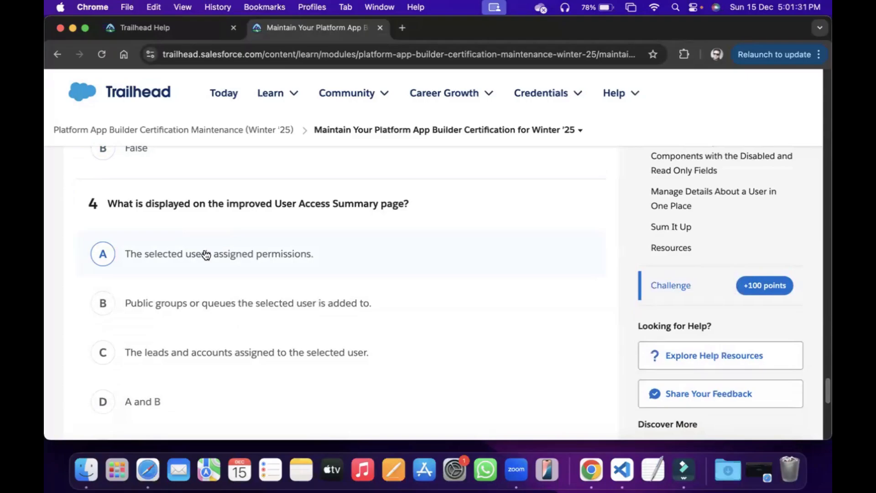
{"action": "scroll", "scroll_direction": "down", "scroll_amount": 3}
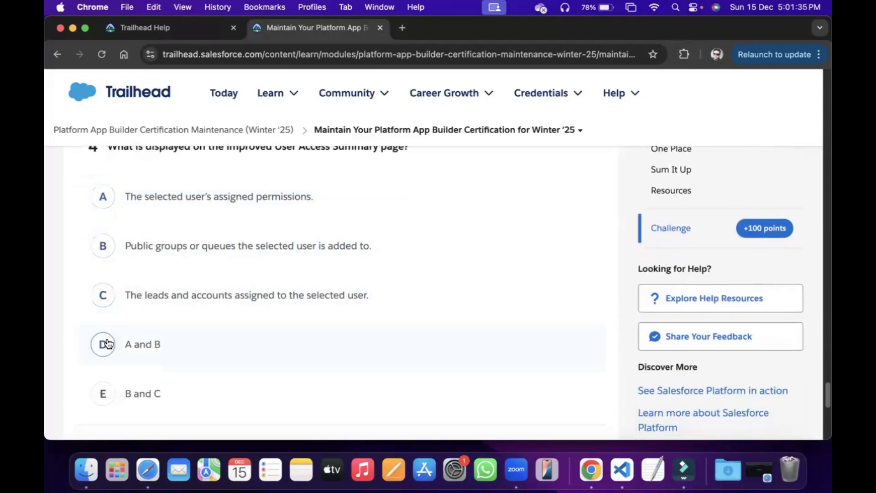
{"action": "left_click", "coordinate": [102, 344]}
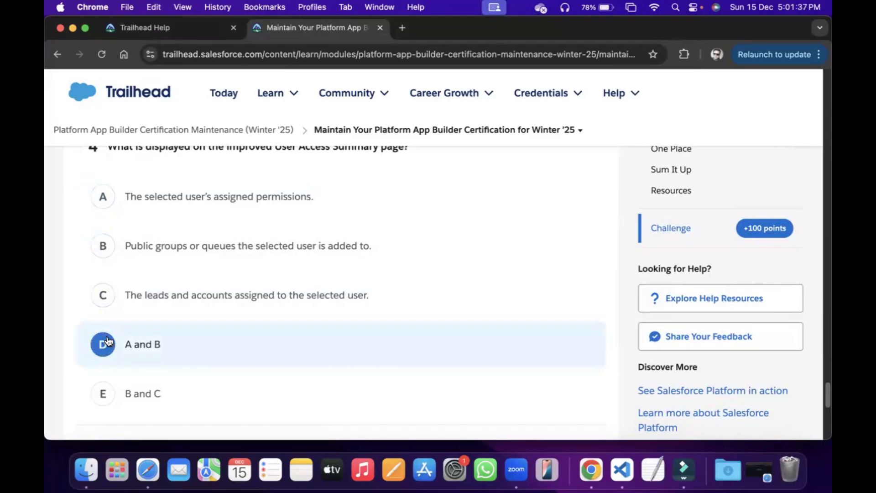
{"action": "scroll", "scroll_direction": "down", "scroll_amount": 3}
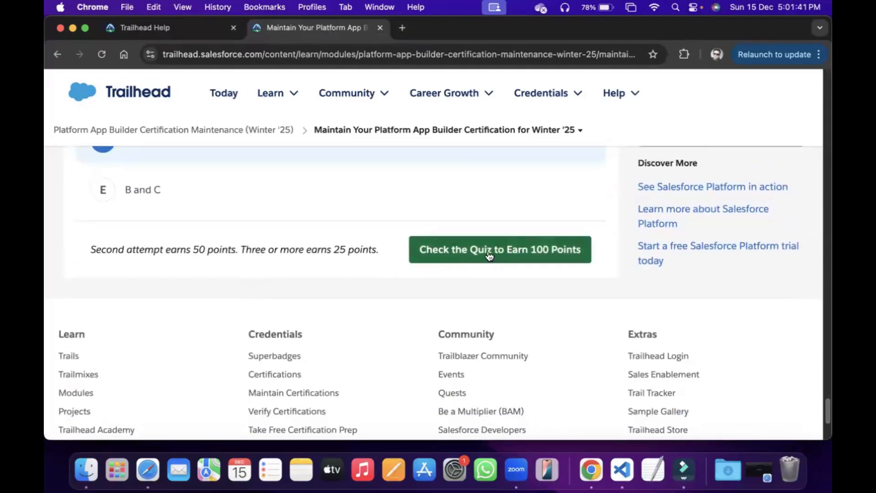
- Check the quiz to earn 100 points, then tackle the next unit
{"action": "left_click", "coordinate": [498, 249]}
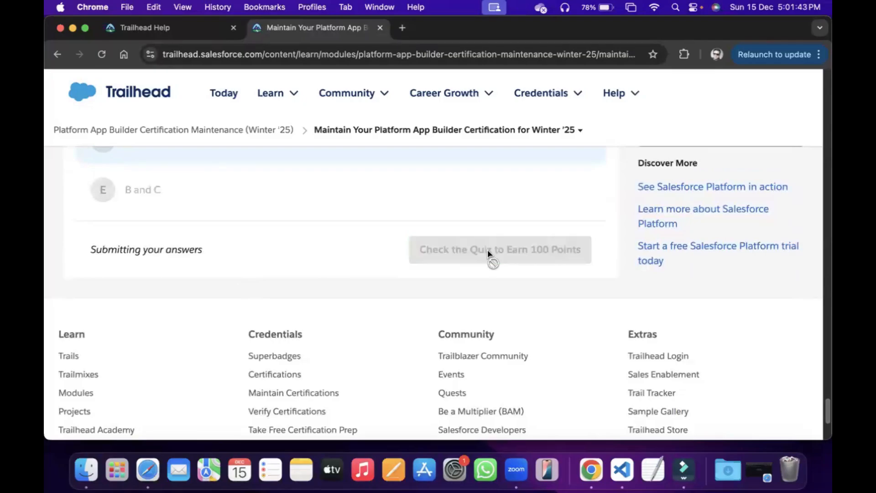
{"action": "left_click", "coordinate": [499, 249]}
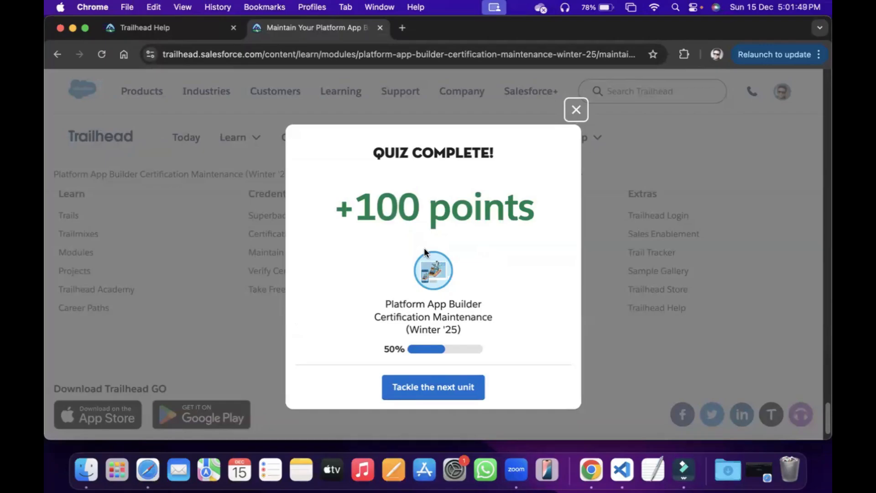
{"action": "left_click", "coordinate": [433, 387]}
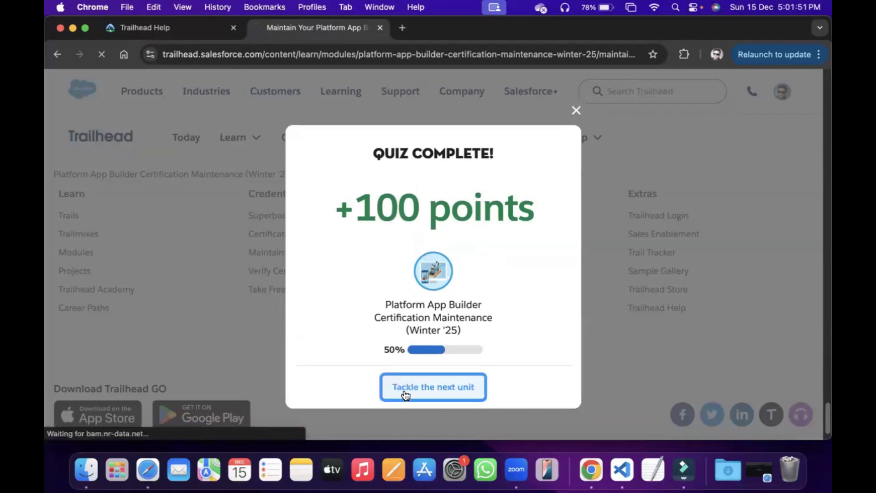
{"action": "left_click", "coordinate": [432, 387]}
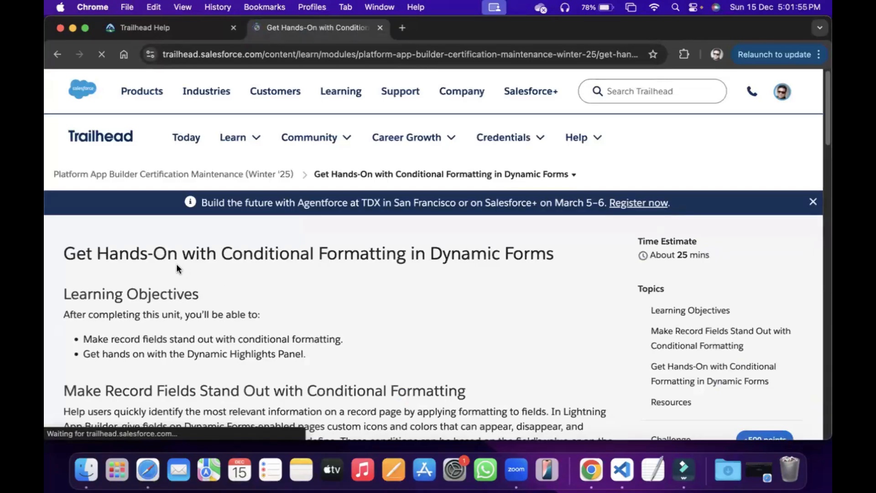
{"action": "mouse_move", "coordinate": [295, 280]}
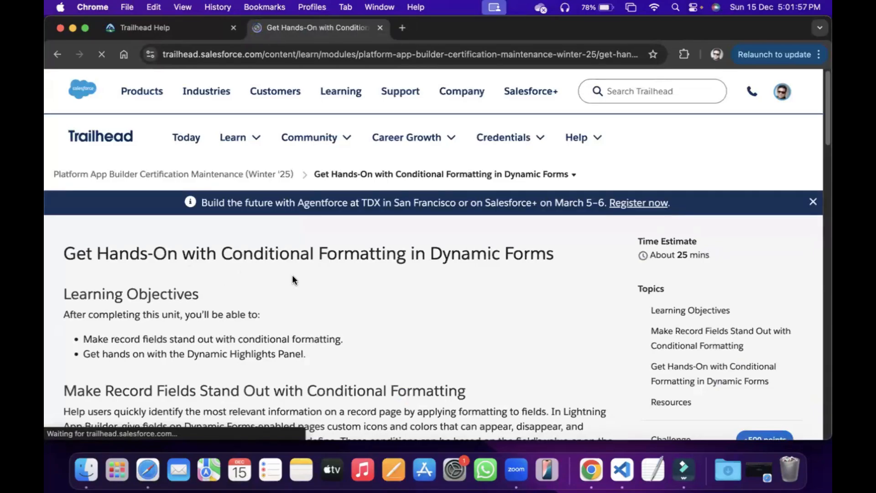
{"action": "scroll", "scroll_direction": "down", "scroll_amount": 3}
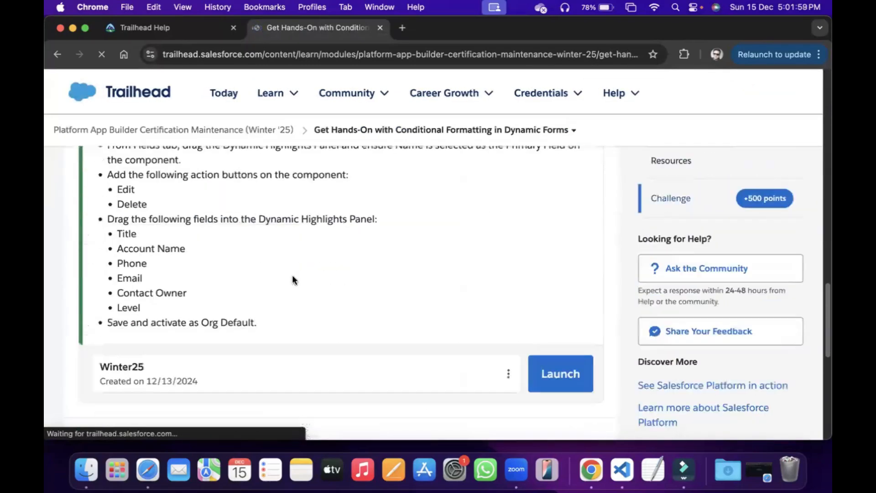
{"action": "scroll", "scroll_direction": "up", "scroll_amount": 3}
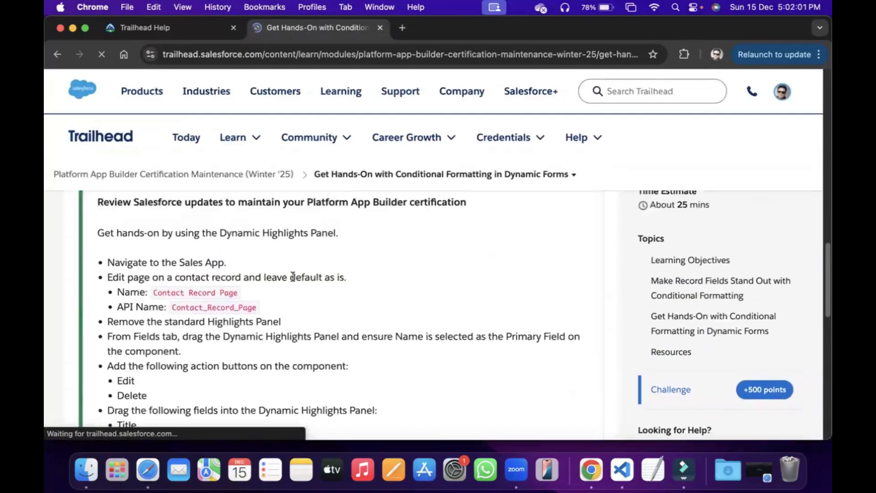
{"action": "scroll", "scroll_direction": "up", "scroll_amount": 3}
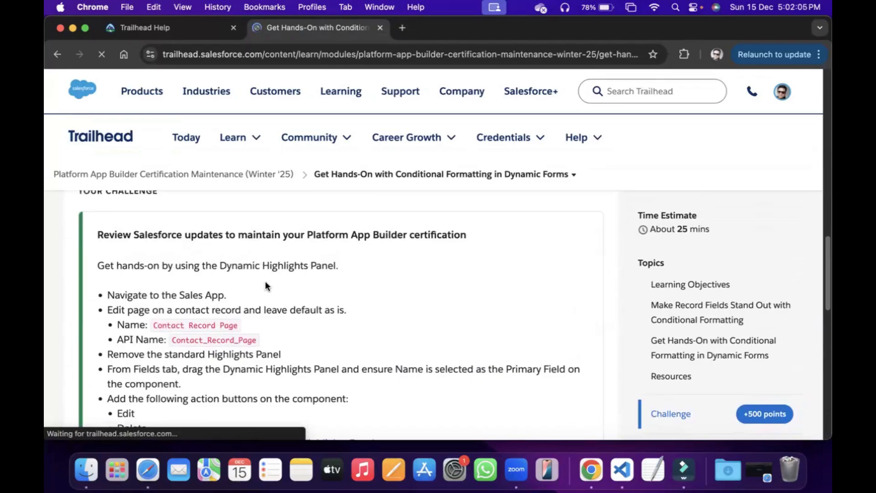
{"action": "scroll", "scroll_direction": "down", "scroll_amount": 3}
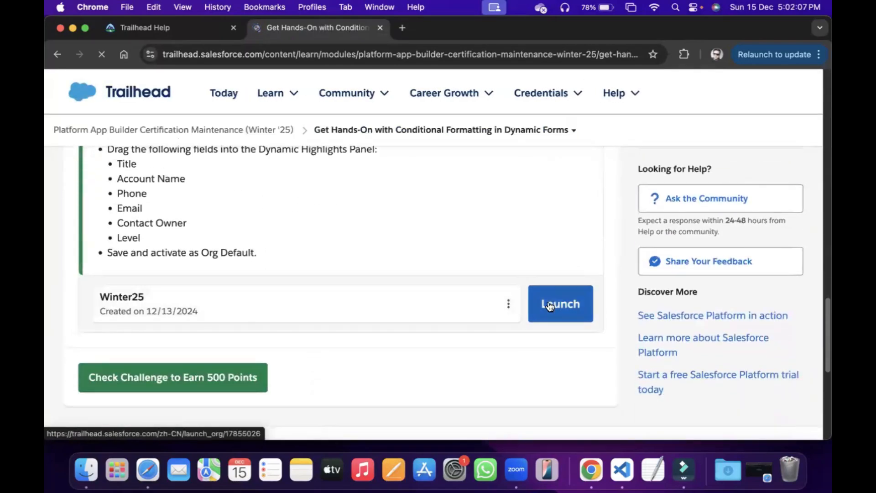
- Launch the playground org, dismiss Go Mobile and Guidance Center, and switch to the Sales app
{"action": "left_click", "coordinate": [559, 303]}
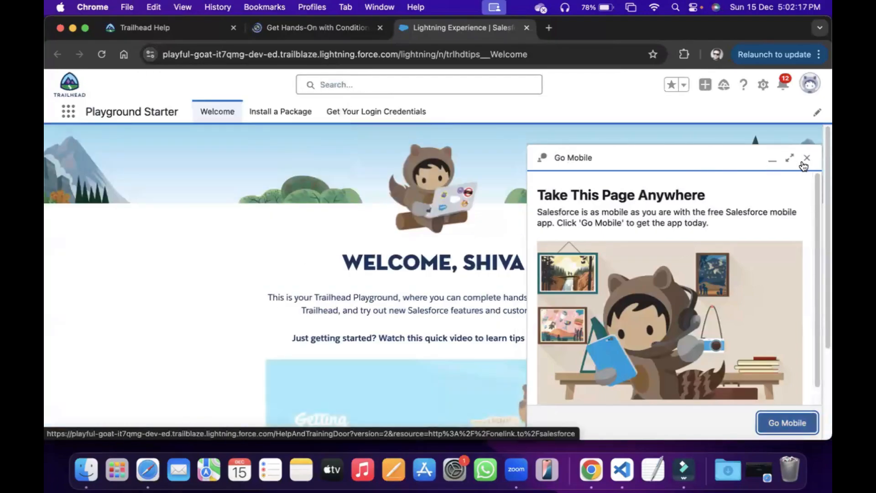
{"action": "left_click", "coordinate": [807, 159]}
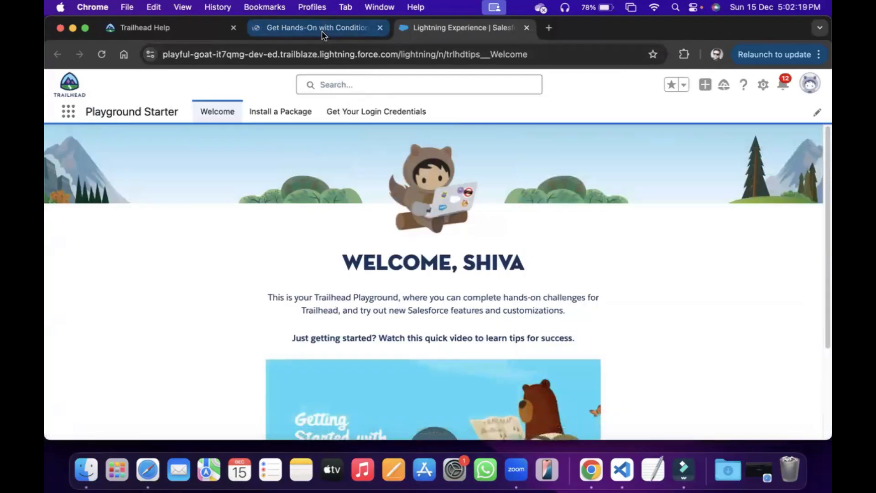
{"action": "left_click", "coordinate": [317, 27]}
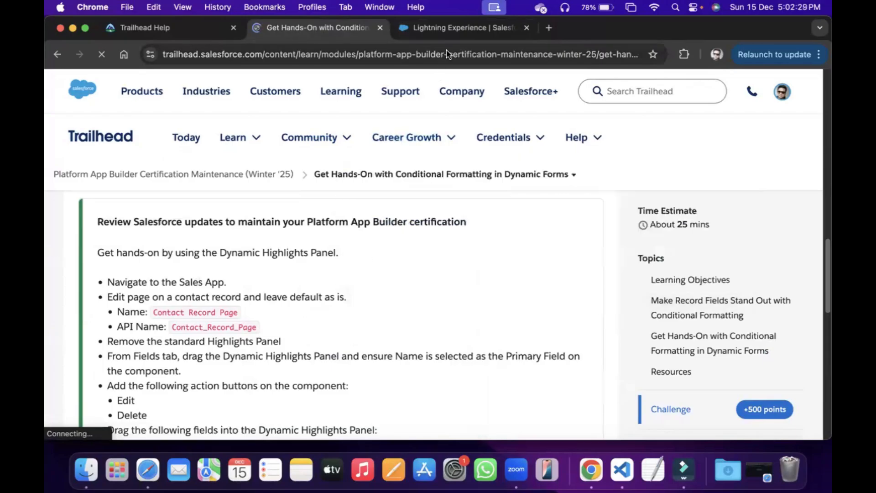
{"action": "left_click", "coordinate": [458, 28]}
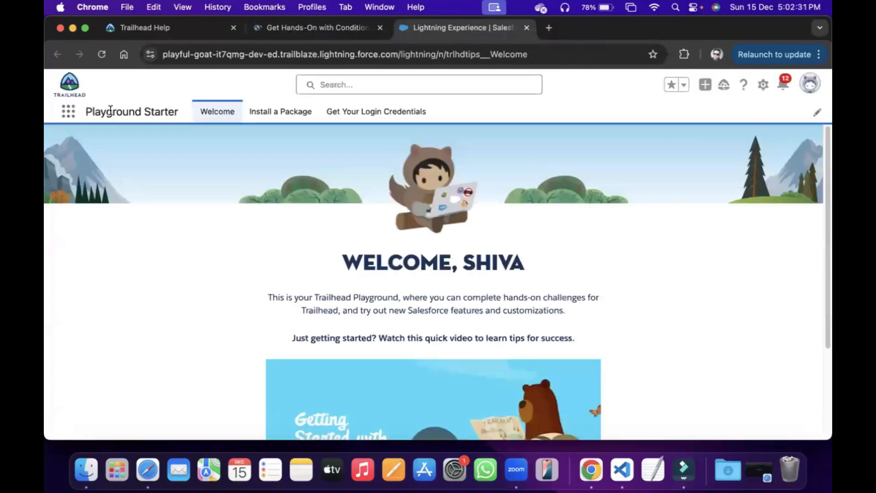
{"action": "left_click", "coordinate": [68, 111]}
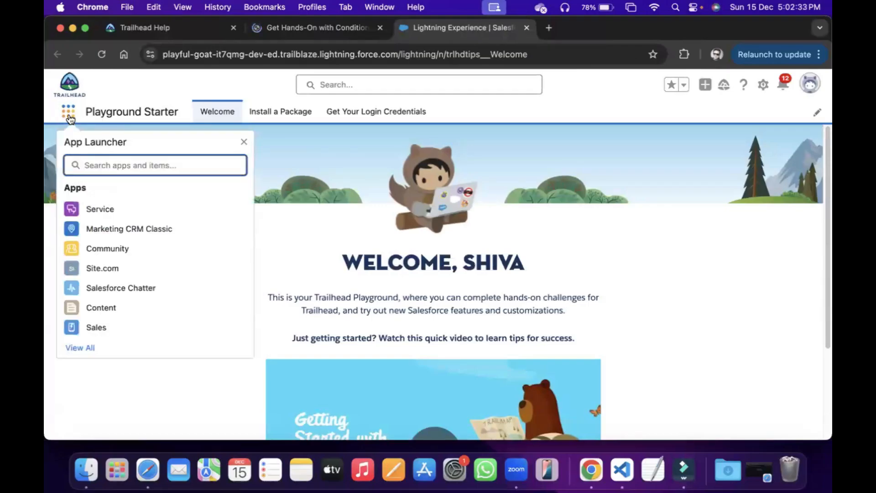
{"action": "mouse_move", "coordinate": [85, 319]}
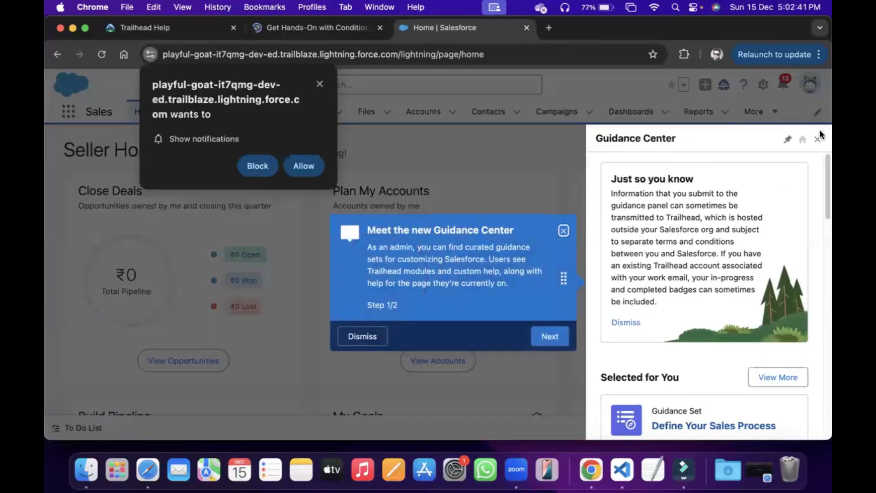
{"action": "left_click", "coordinate": [818, 139]}
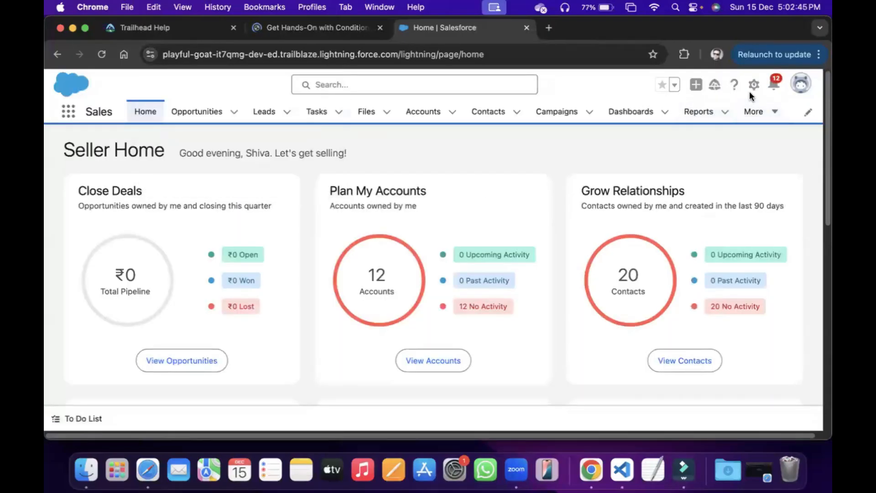
- Go to Setup and find Lightning App Builder through Quick Find 'lightning app'
{"action": "left_click", "coordinate": [753, 84]}
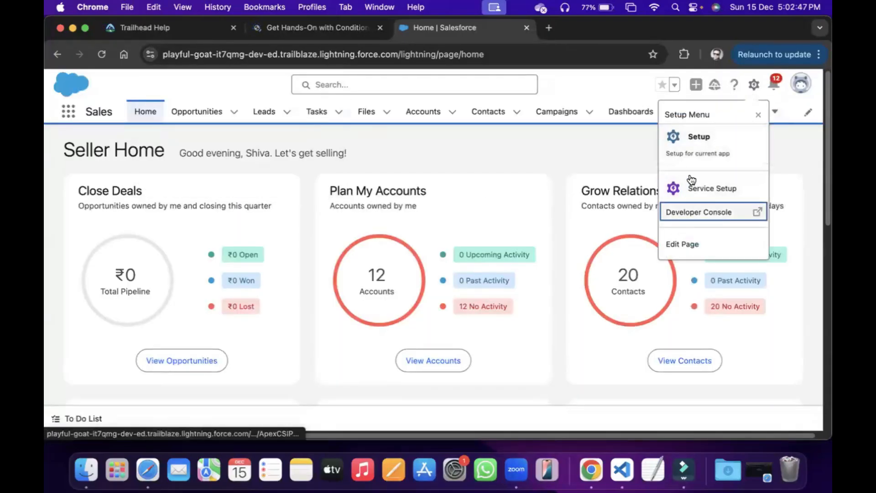
{"action": "left_click", "coordinate": [698, 136]}
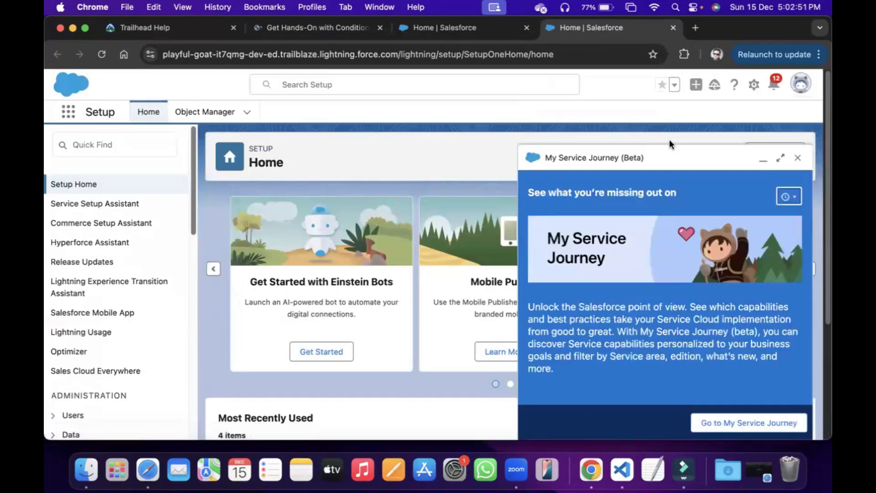
{"action": "left_click", "coordinate": [797, 158]}
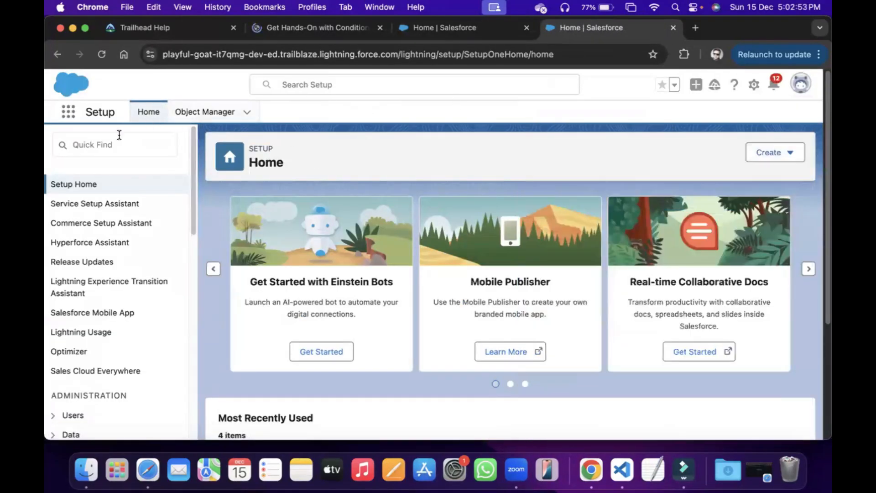
{"action": "left_click", "coordinate": [115, 144]}
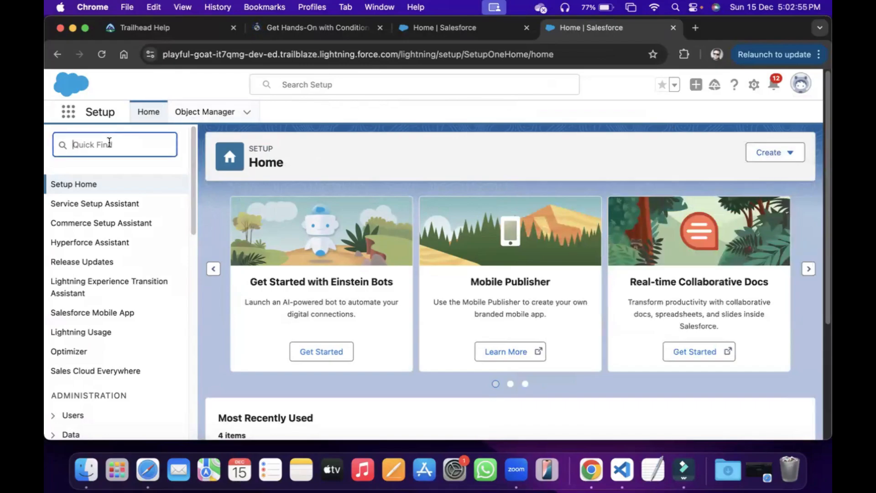
{"action": "type", "text": "lightning"}
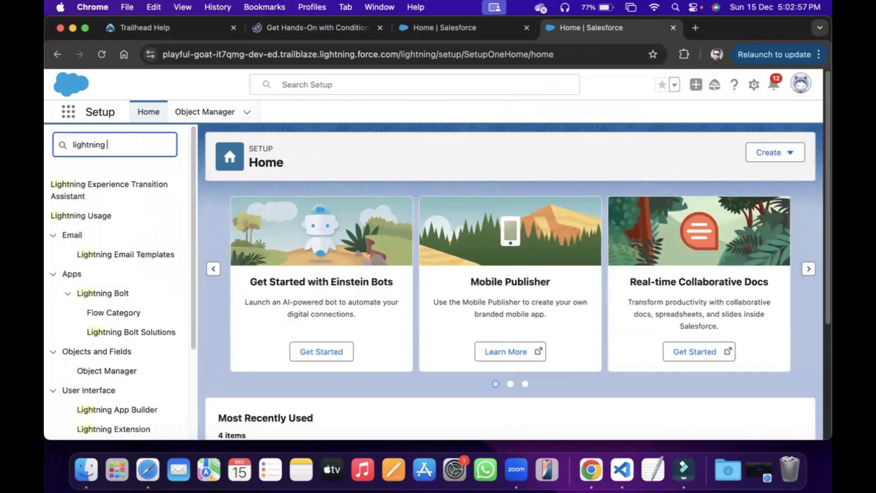
{"action": "type", "text": "app"}
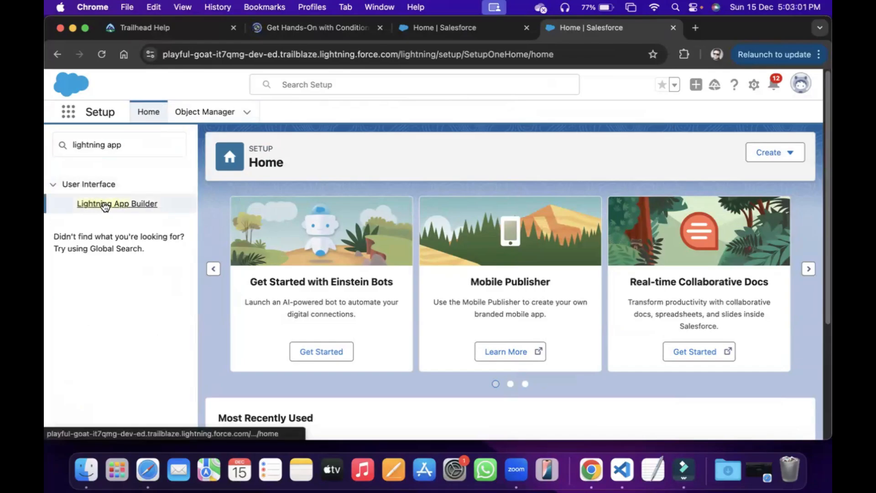
{"action": "left_click", "coordinate": [117, 203]}
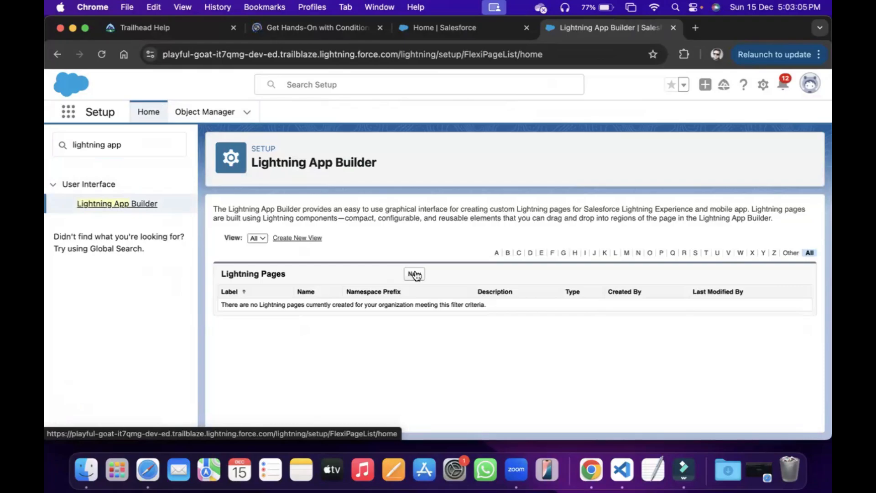
- Start a new Lightning page of type Record Page and continue to its details
{"action": "left_click", "coordinate": [413, 273]}
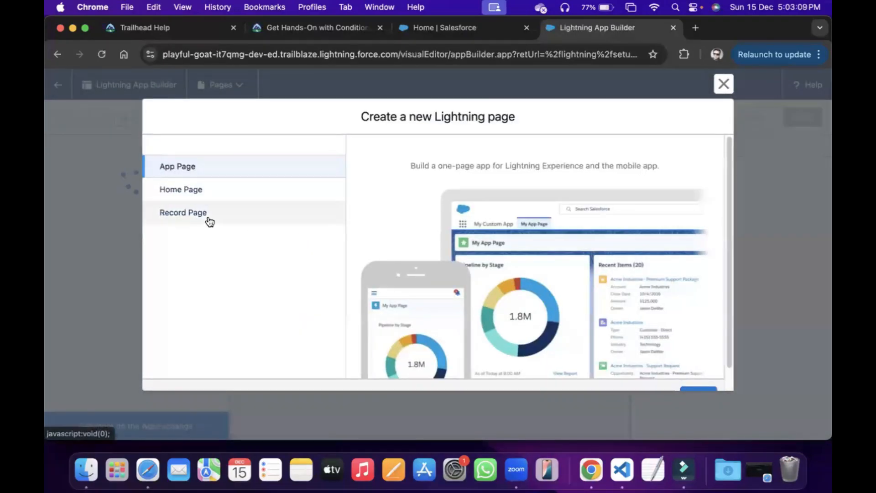
{"action": "left_click", "coordinate": [185, 213]}
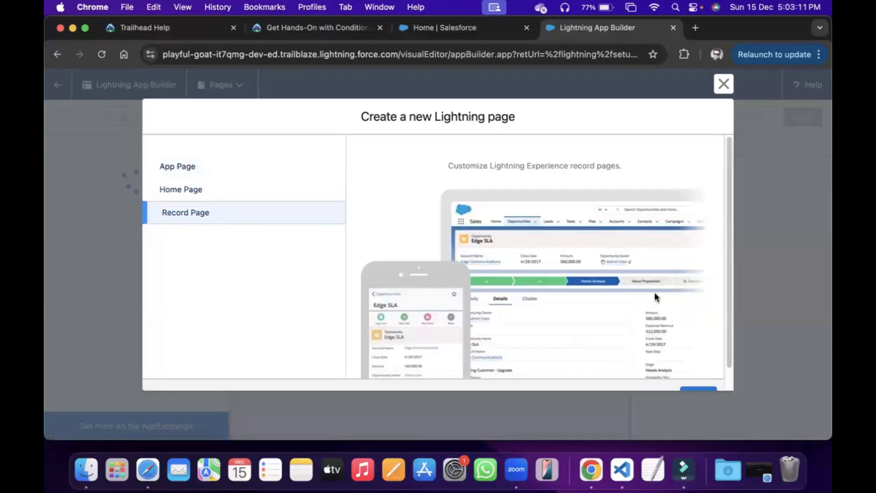
{"action": "left_click", "coordinate": [697, 372]}
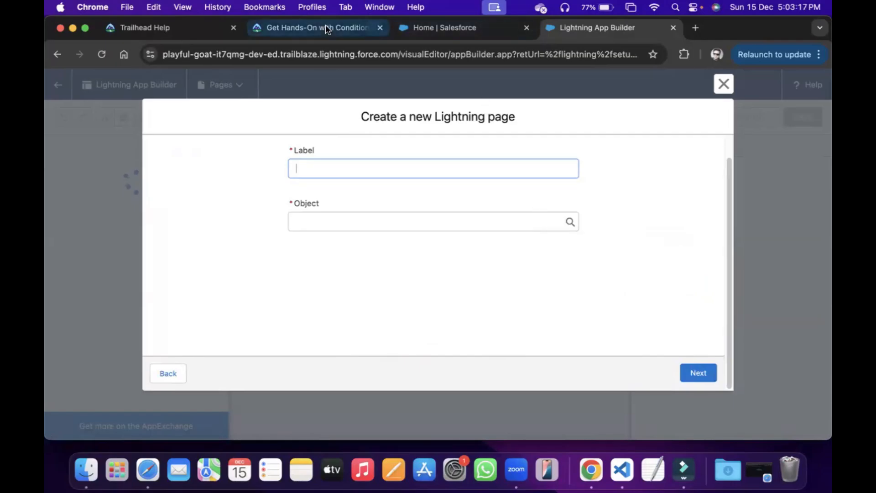
- Enter label 'Contact Record Page' and select Contact as the page's object
{"action": "left_click", "coordinate": [317, 28]}
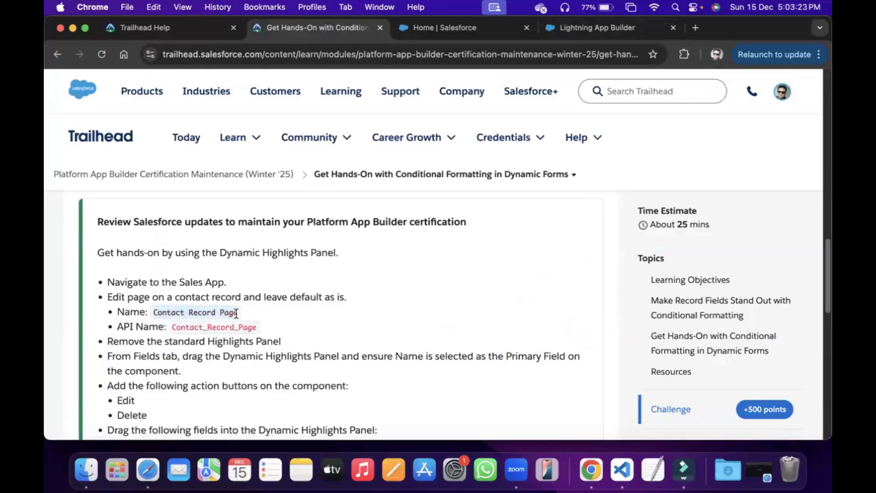
{"action": "left_click", "coordinate": [597, 28]}
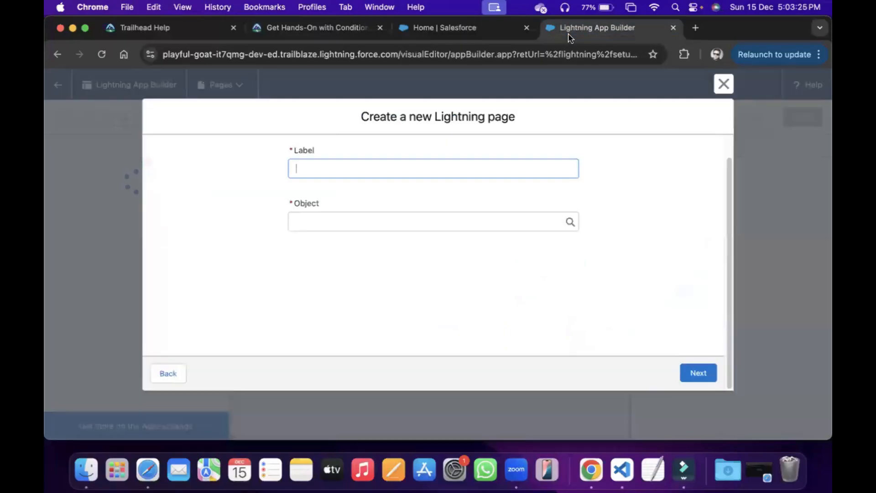
{"action": "type", "text": "Contact Record Page"}
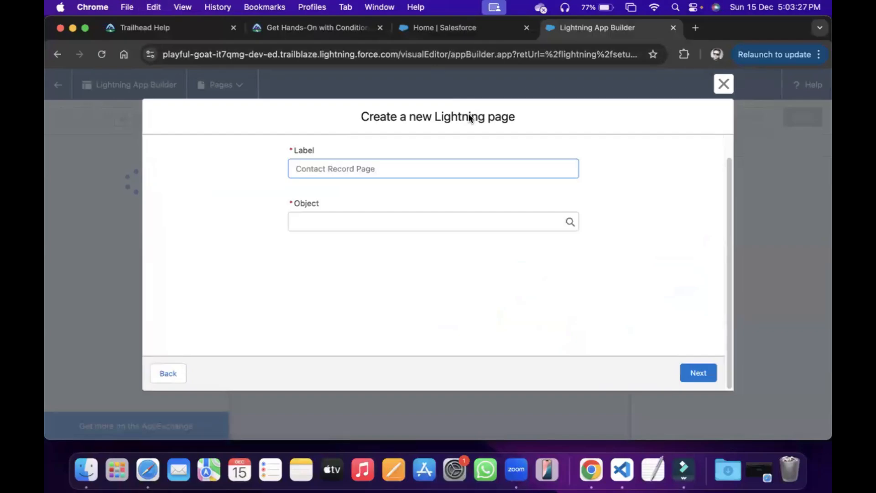
{"action": "left_click", "coordinate": [433, 221]}
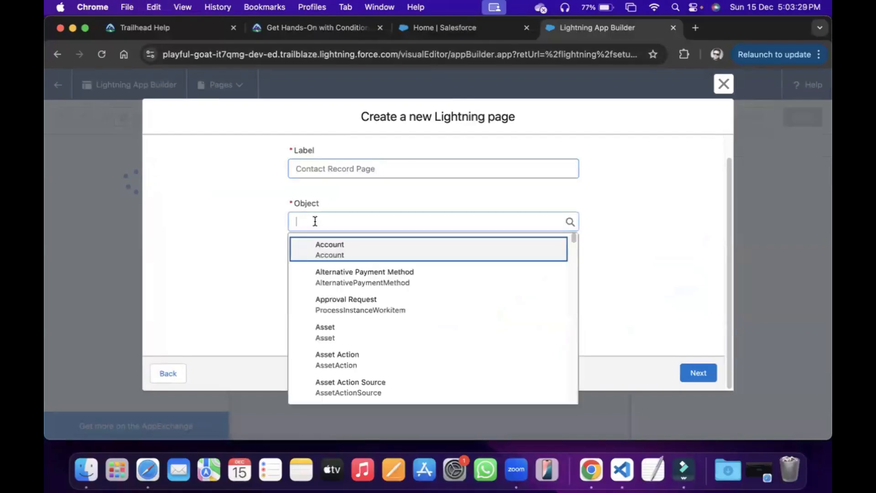
{"action": "type", "text": "con"}
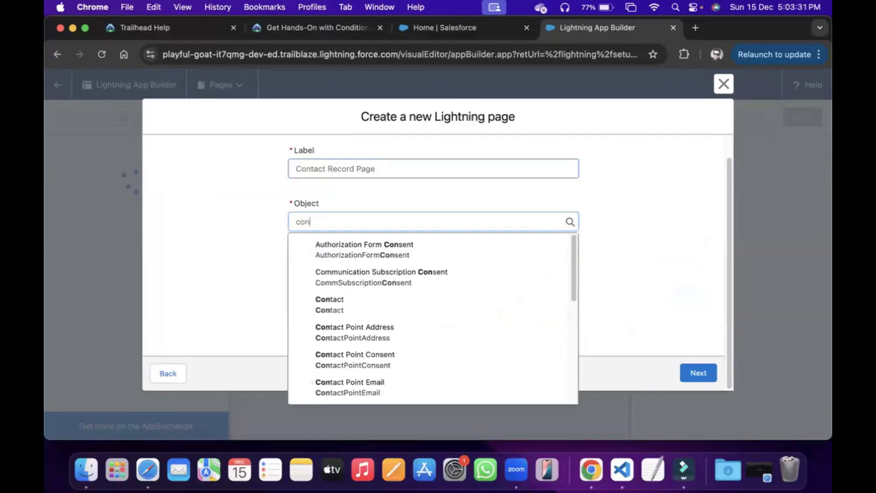
{"action": "left_click", "coordinate": [329, 299]}
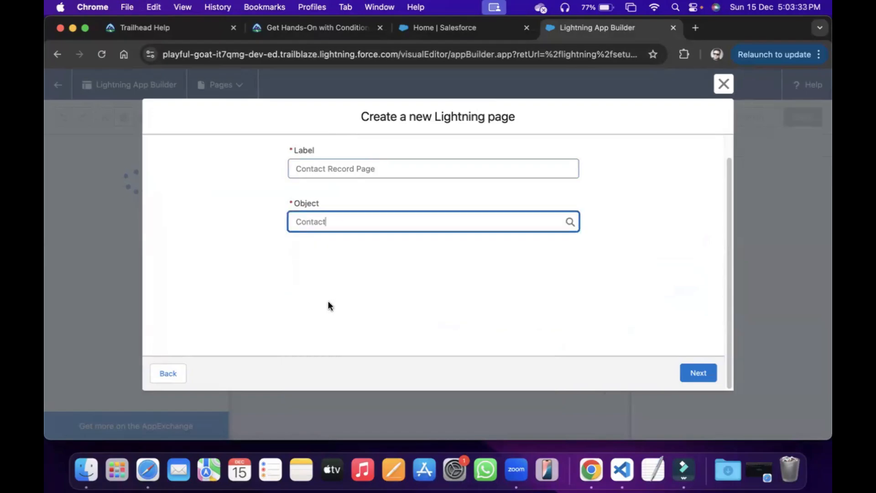
{"action": "mouse_move", "coordinate": [550, 352]}
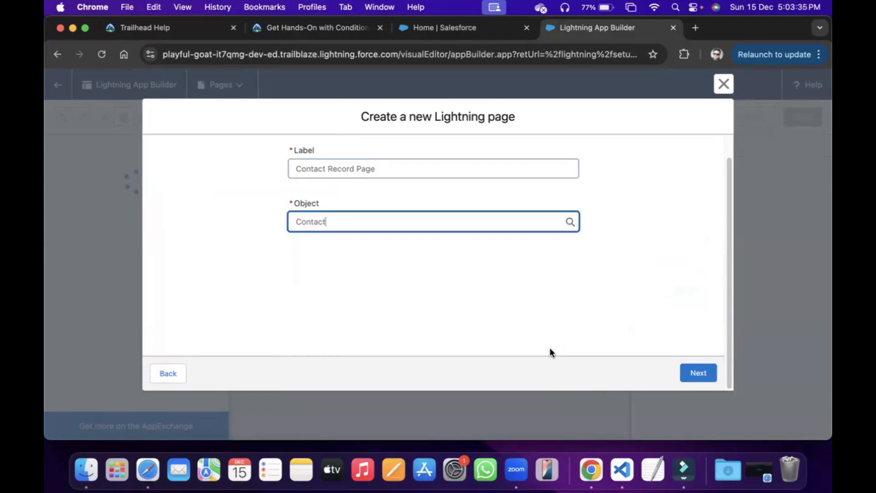
- Clone a Salesforce default Contact page as the layout for Contact Record Page
{"action": "left_click", "coordinate": [697, 373]}
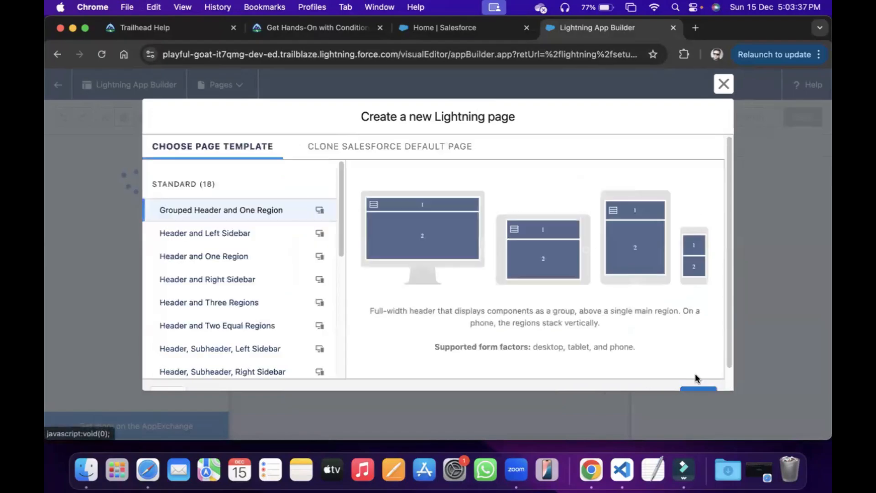
{"action": "mouse_move", "coordinate": [534, 300]}
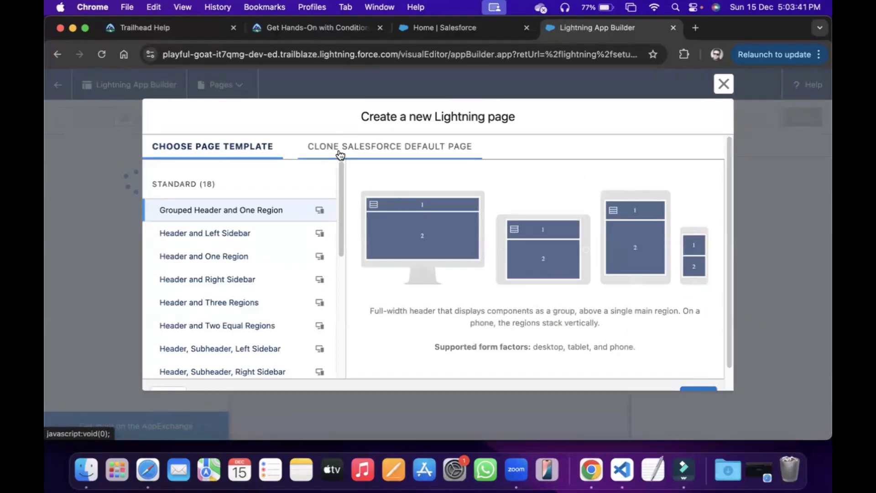
{"action": "mouse_move", "coordinate": [380, 150]}
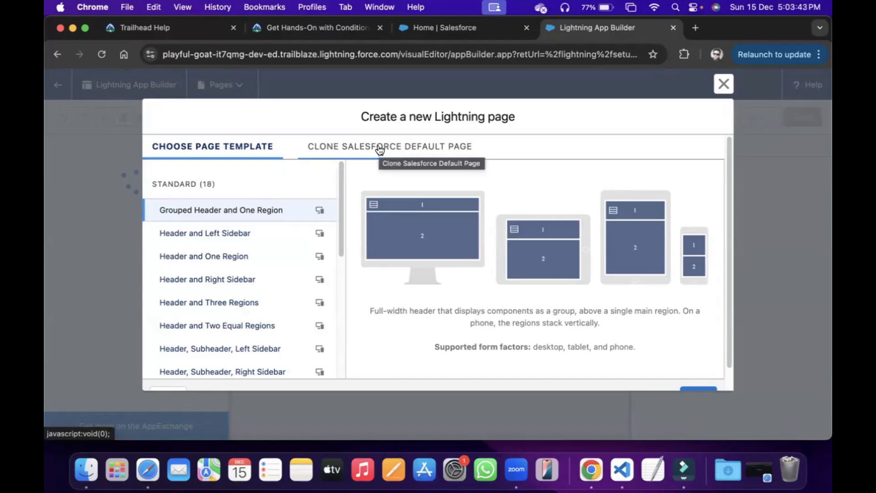
{"action": "mouse_move", "coordinate": [373, 149]}
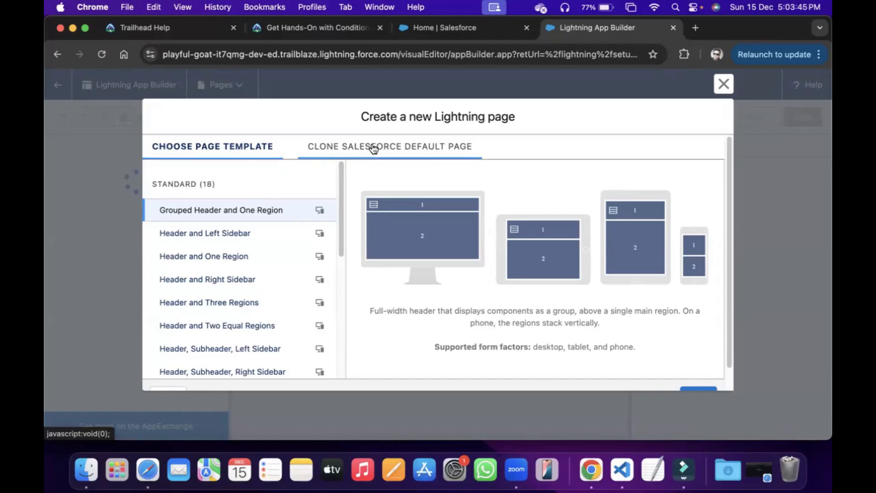
{"action": "left_click", "coordinate": [388, 146]}
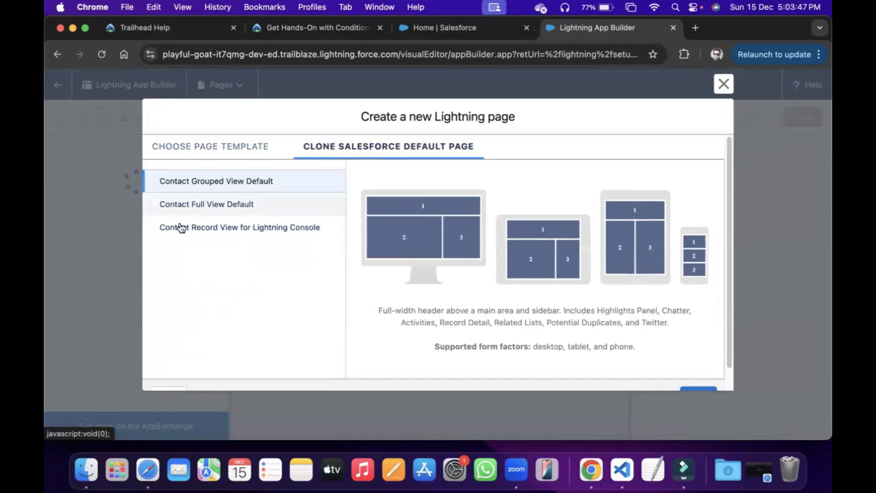
{"action": "mouse_move", "coordinate": [232, 235]}
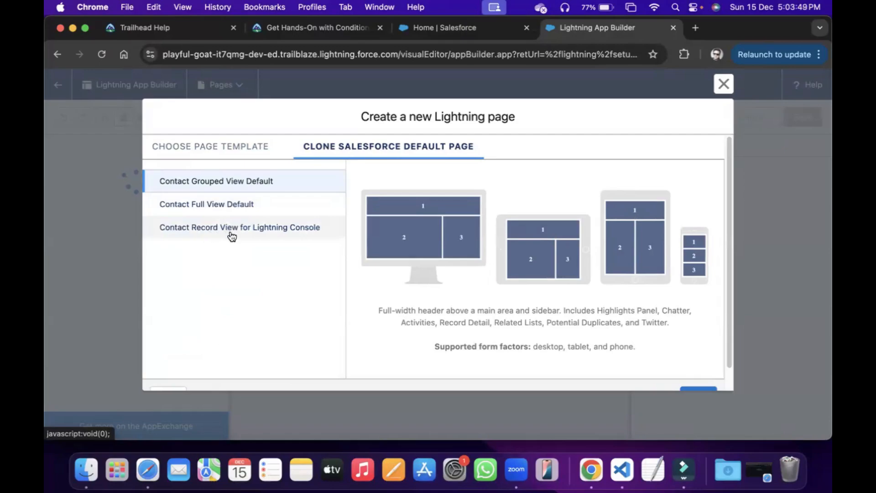
{"action": "mouse_move", "coordinate": [258, 234]}
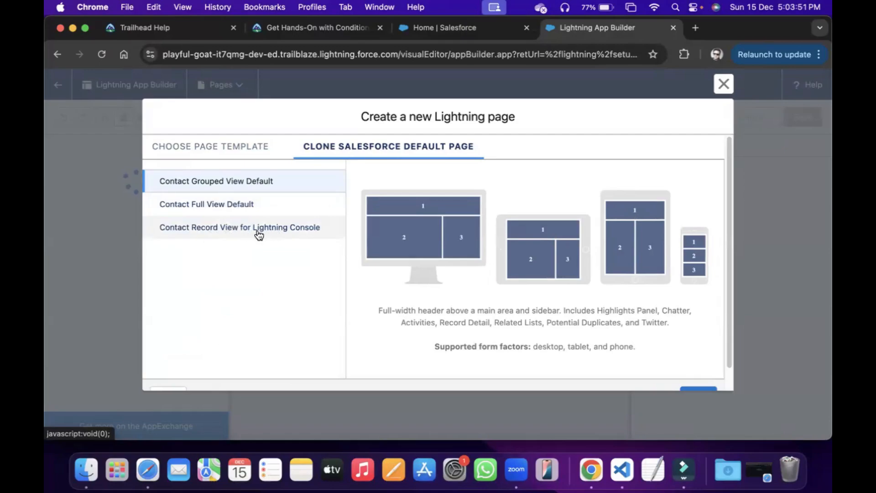
{"action": "left_click", "coordinate": [239, 227]}
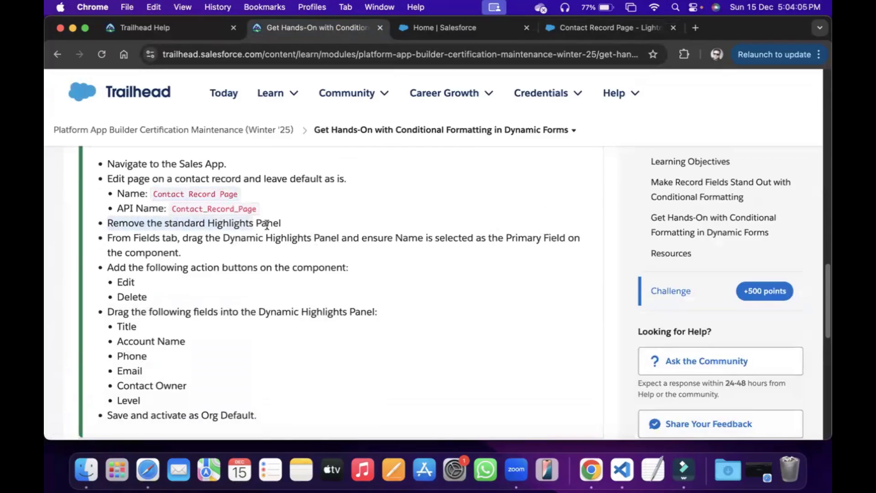
- Back in App Builder, delete the page's standard Highlights Panel component
{"action": "left_click", "coordinate": [609, 28]}
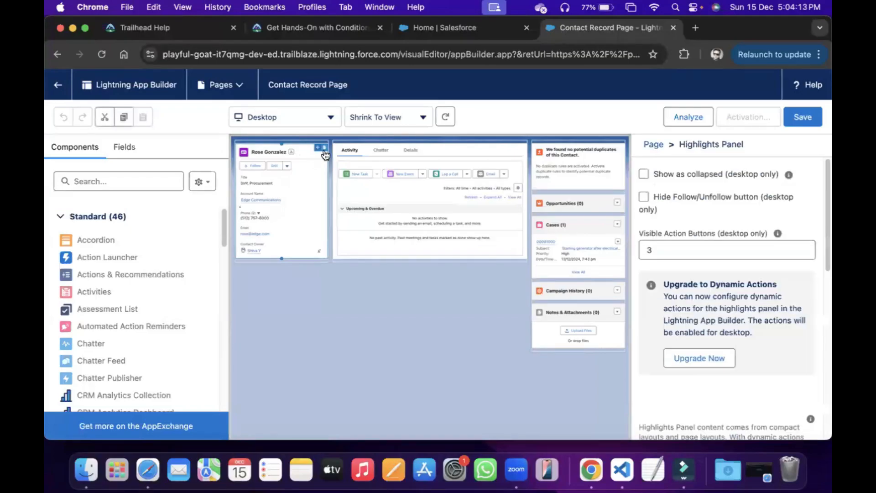
{"action": "left_click", "coordinate": [308, 223]}
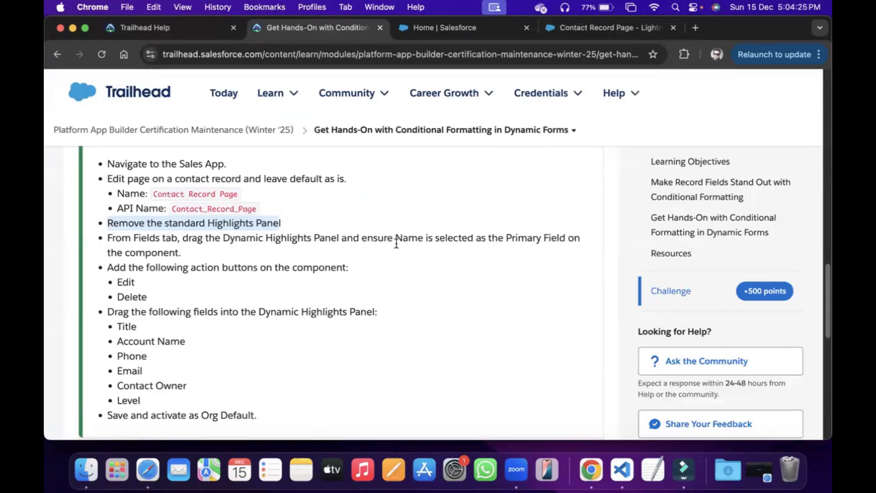
{"action": "mouse_move", "coordinate": [564, 241]}
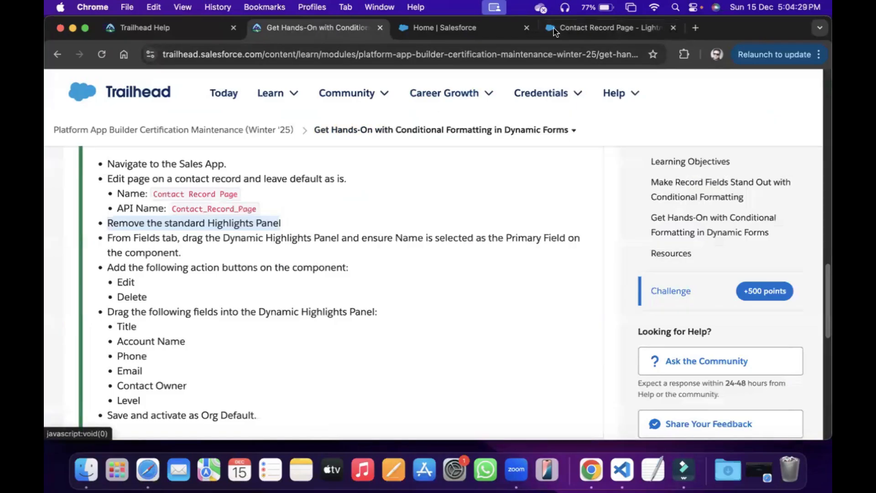
- Drop a Dynamic Highlights Panel into the empty top region, keeping Name as Primary Field
{"action": "left_click", "coordinate": [609, 28]}
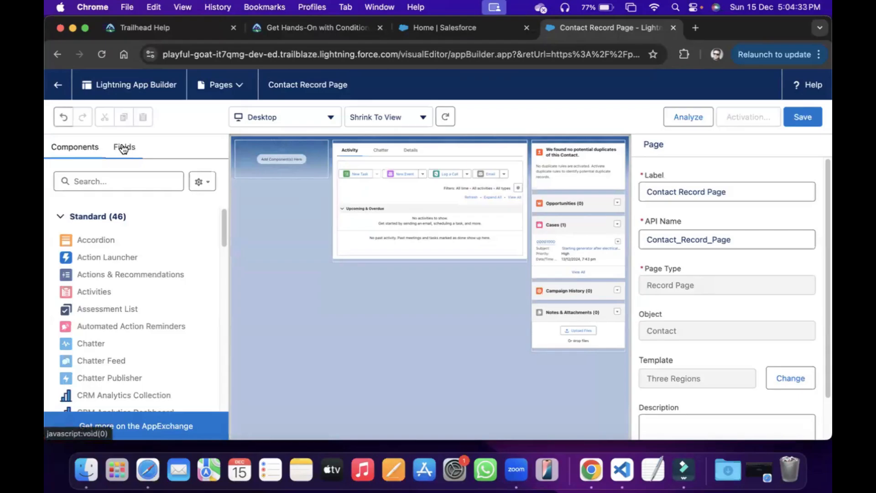
{"action": "mouse_move", "coordinate": [124, 147]}
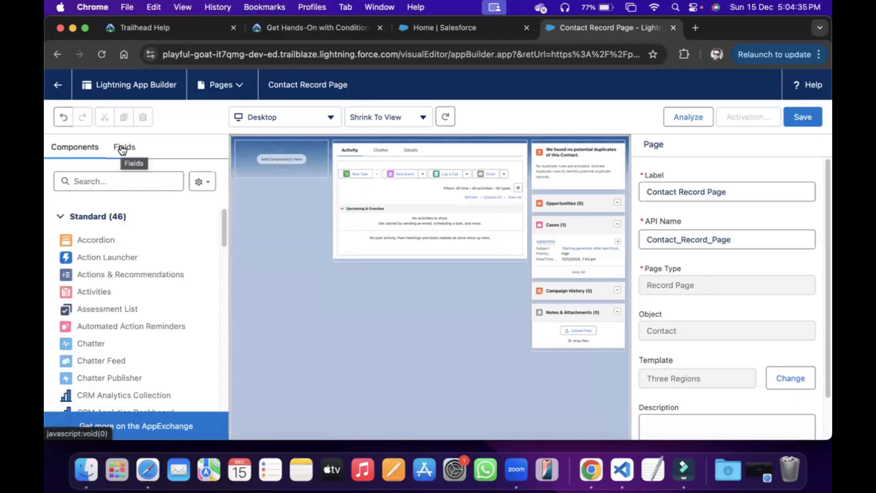
{"action": "left_click", "coordinate": [125, 147]}
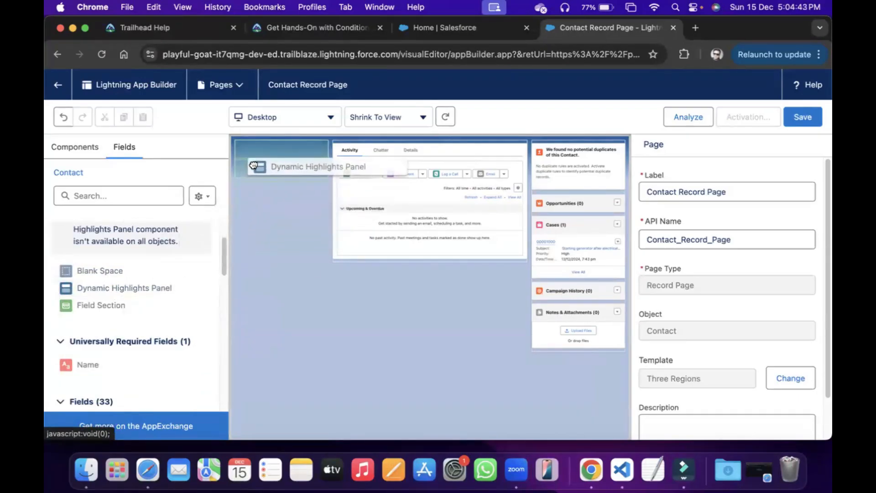
{"action": "left_click", "coordinate": [281, 166]}
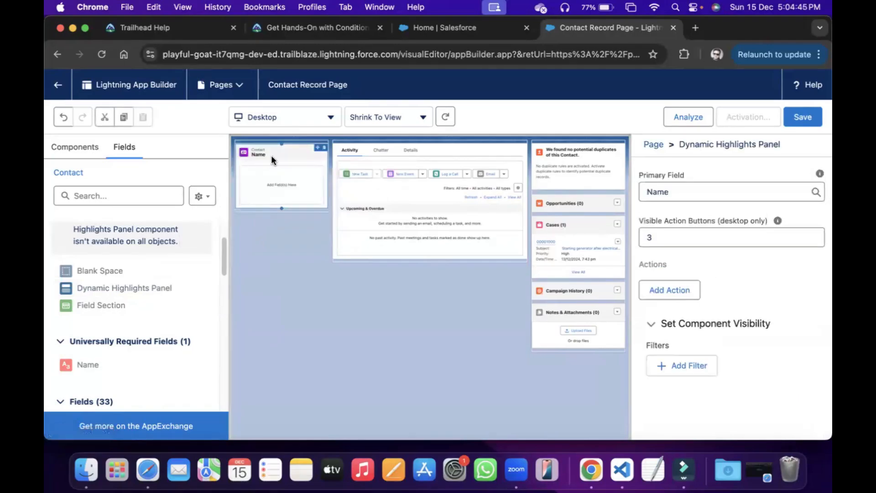
{"action": "mouse_move", "coordinate": [311, 89]}
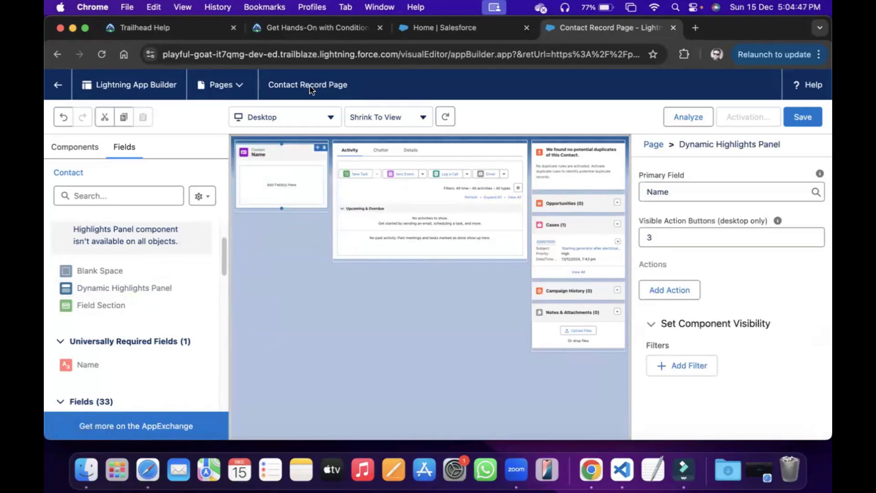
{"action": "left_click", "coordinate": [315, 27]}
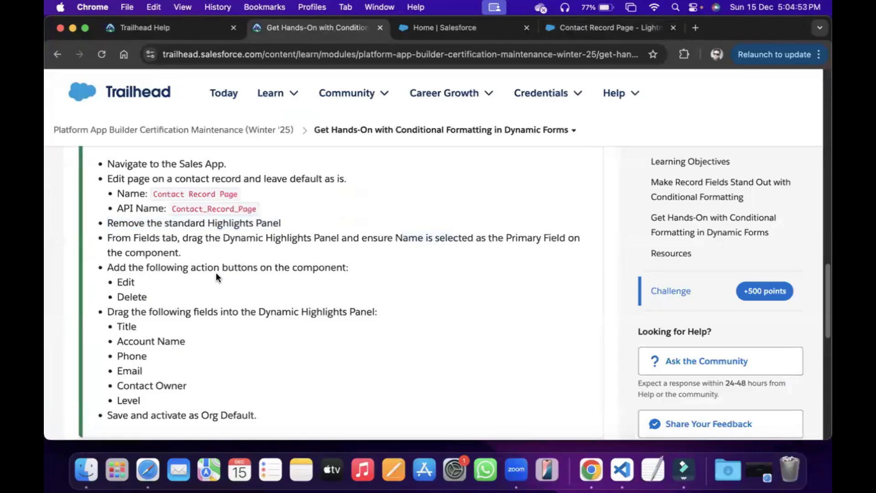
{"action": "mouse_move", "coordinate": [307, 277]}
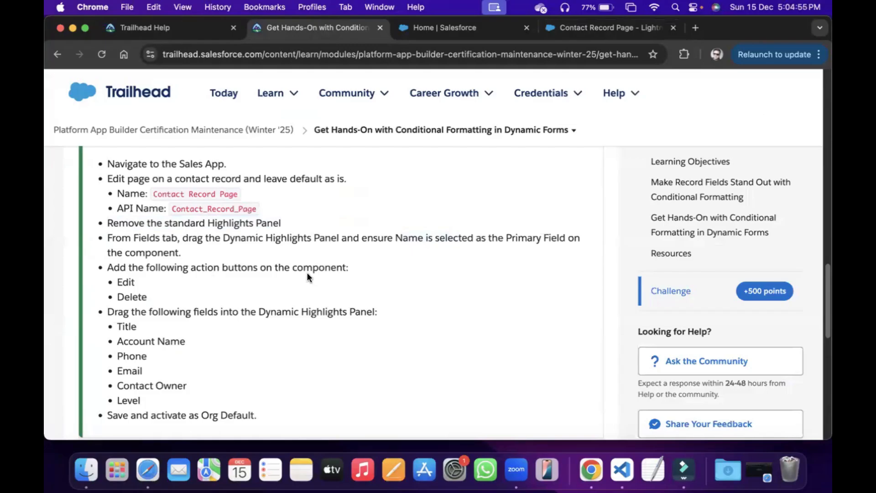
- Add the Edit action button to the Dynamic Highlights Panel
{"action": "left_click", "coordinate": [608, 28]}
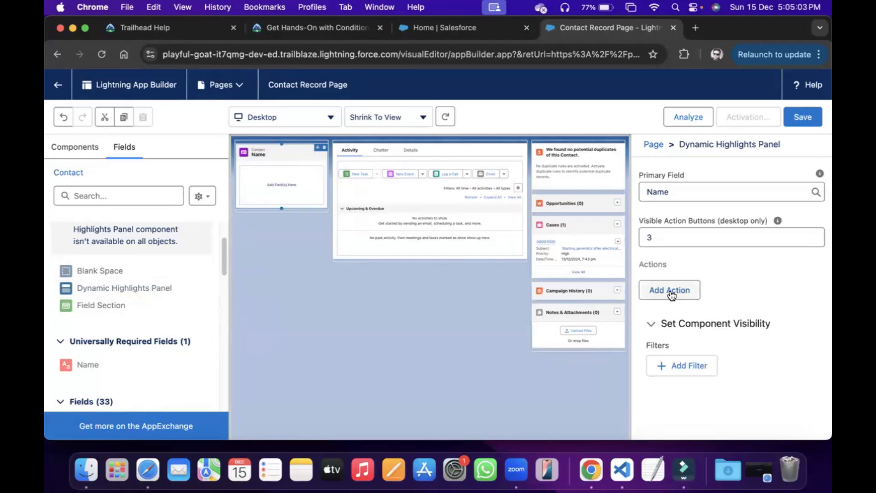
{"action": "left_click", "coordinate": [669, 290]}
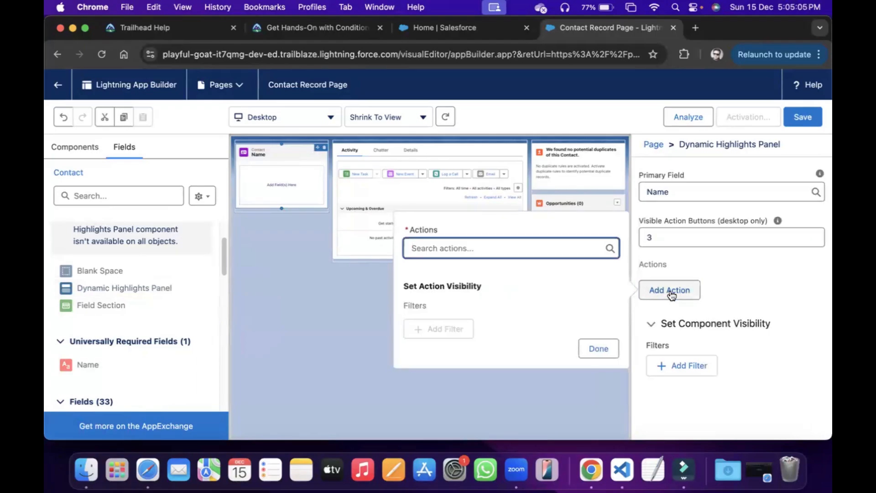
{"action": "type", "text": "ei"}
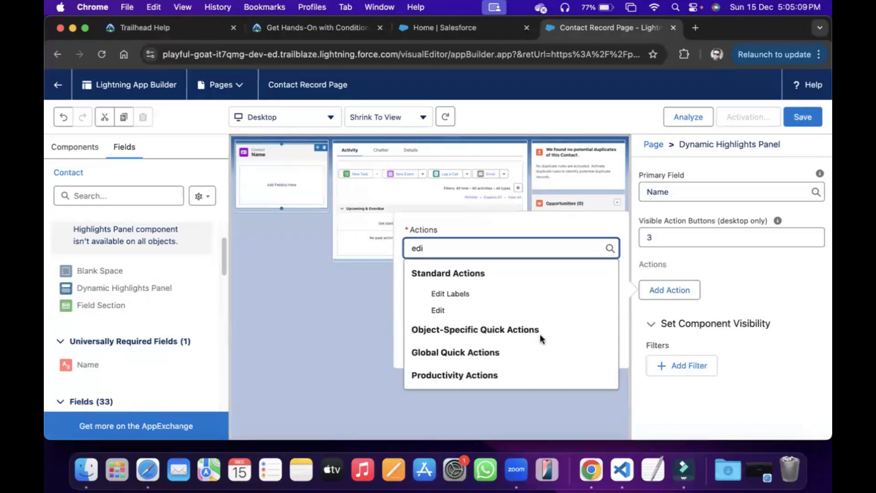
{"action": "left_click", "coordinate": [438, 311]}
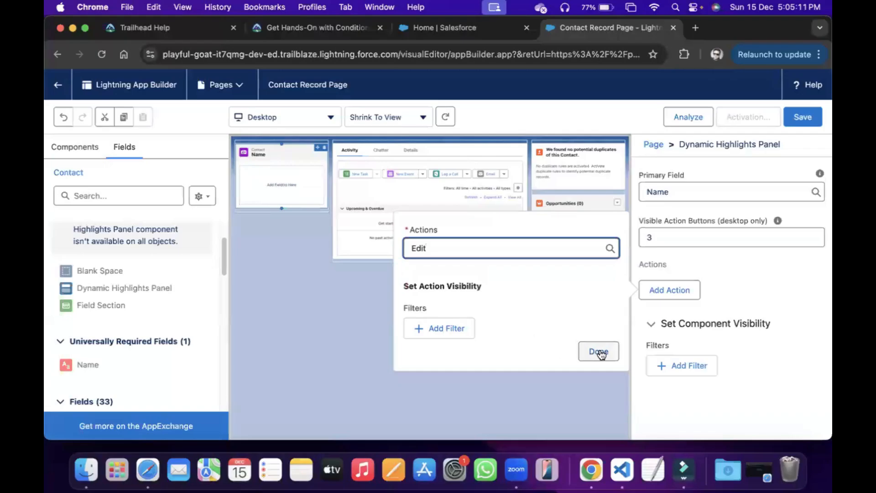
{"action": "left_click", "coordinate": [597, 351]}
{"action": "type", "text": "de"}
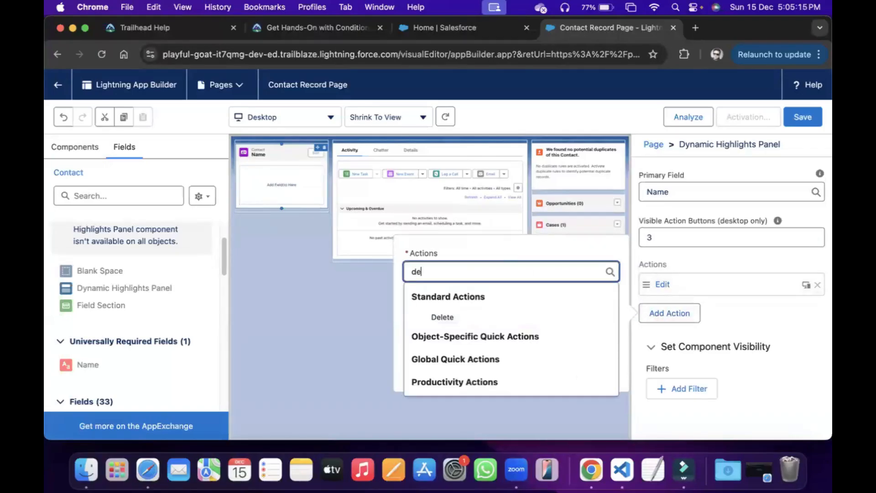
- Add the Delete action button to the highlights panel
{"action": "left_click", "coordinate": [442, 317]}
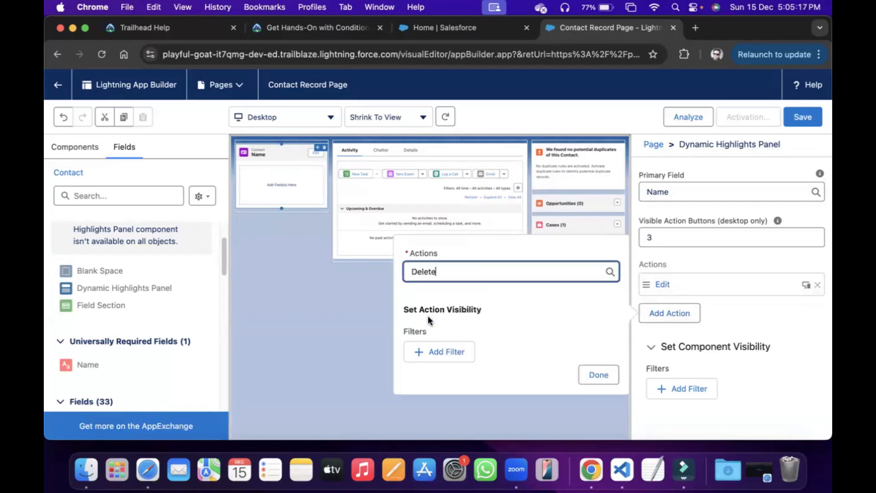
{"action": "left_click", "coordinate": [598, 374]}
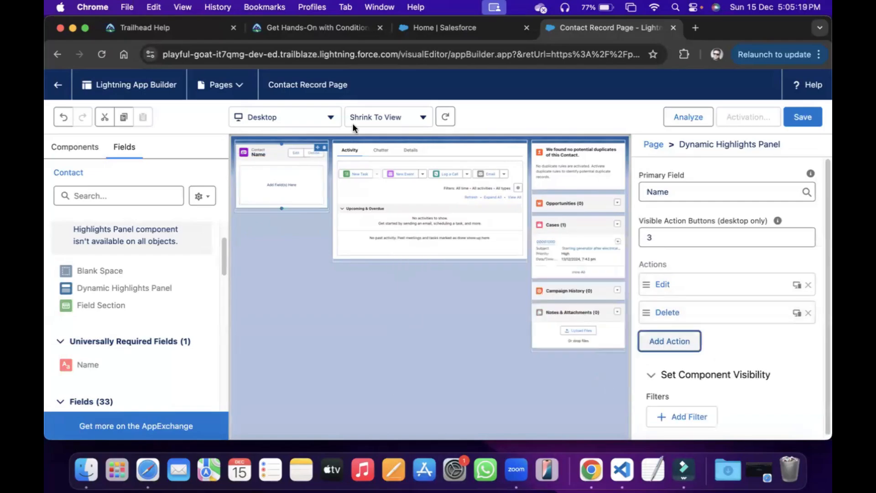
{"action": "left_click", "coordinate": [315, 28]}
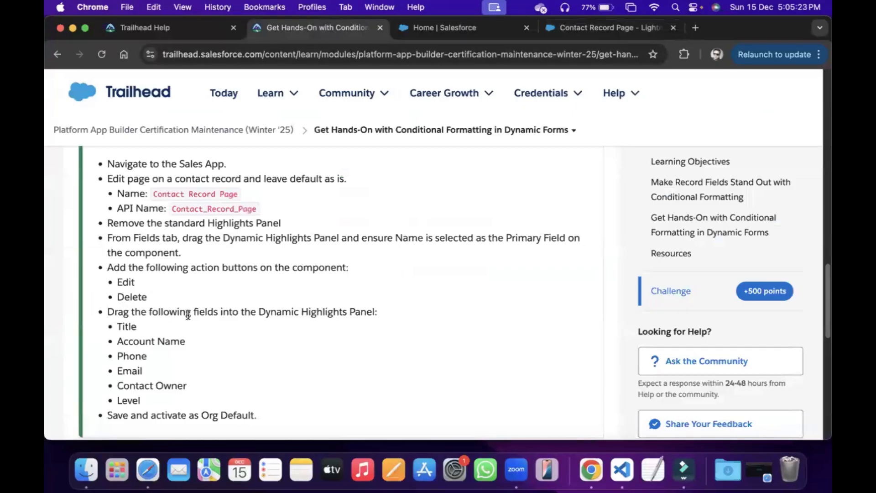
{"action": "mouse_move", "coordinate": [349, 313]}
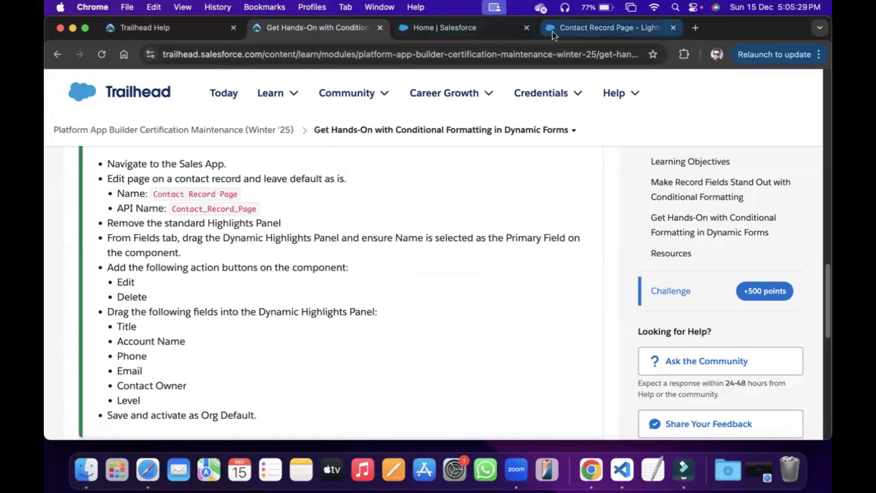
- Add the Title and Account Name fields to the highlights panel
{"action": "left_click", "coordinate": [609, 27]}
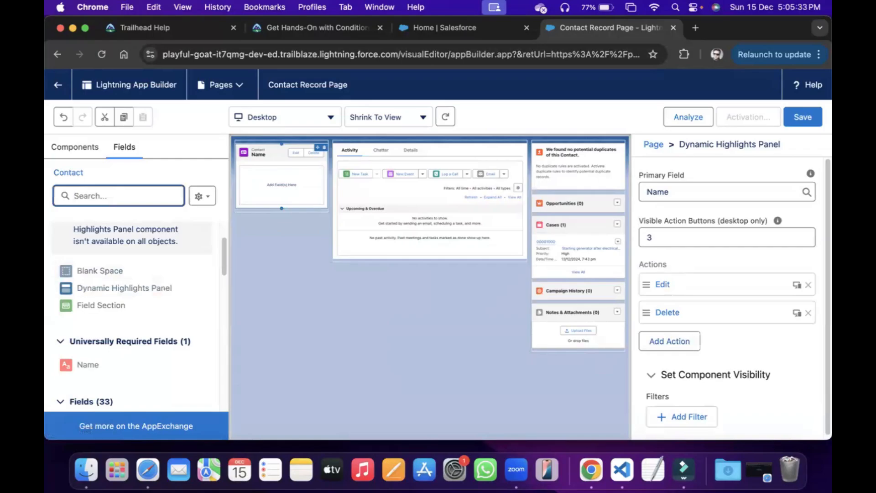
{"action": "type", "text": "tit"}
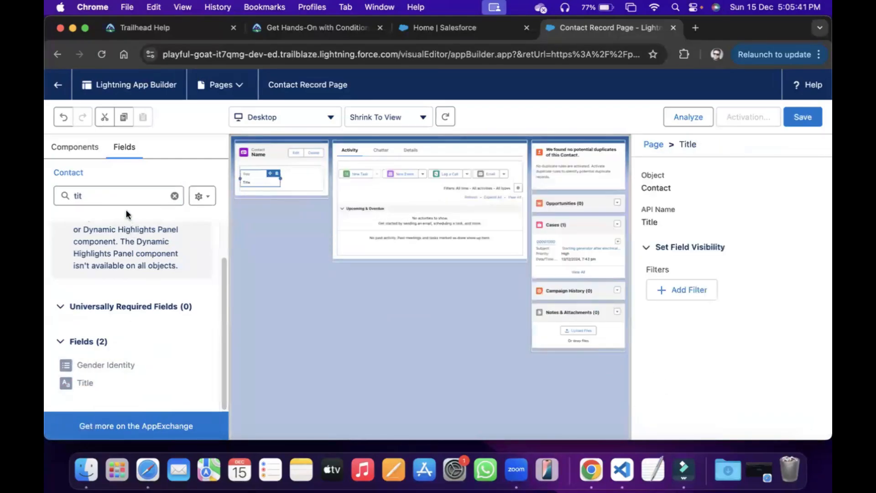
{"action": "left_click", "coordinate": [174, 195]}
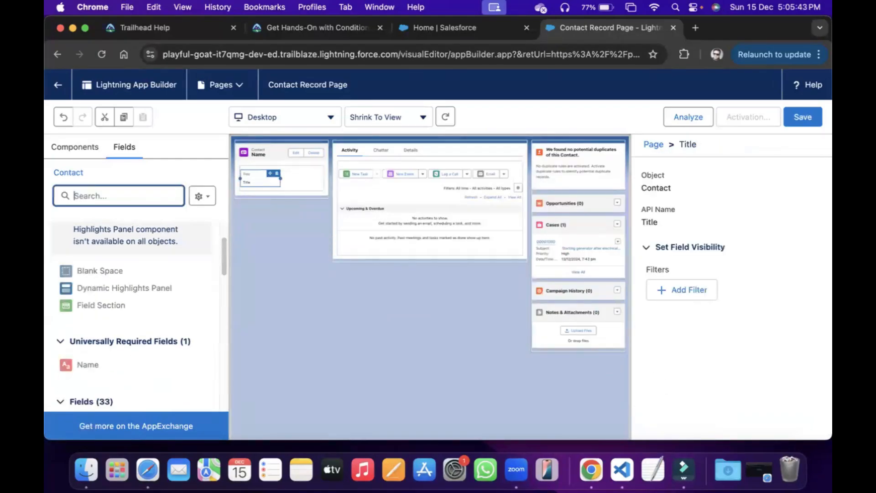
{"action": "type", "text": "account n"}
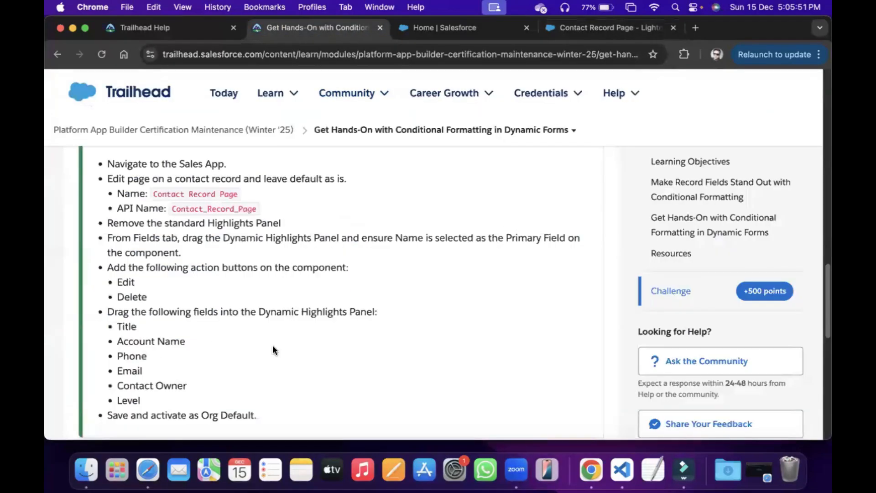
- Add the Phone and Email fields, rechecking the challenge's remaining required fields
{"action": "left_click", "coordinate": [609, 27]}
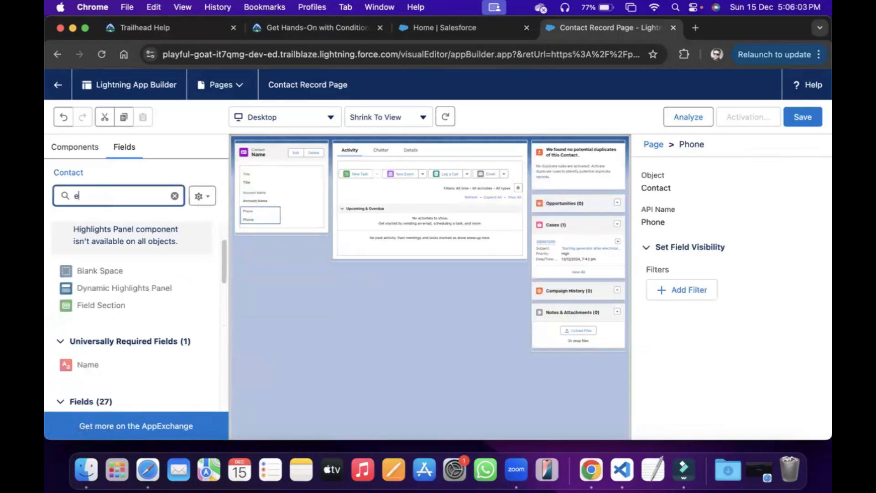
{"action": "type", "text": "ma"}
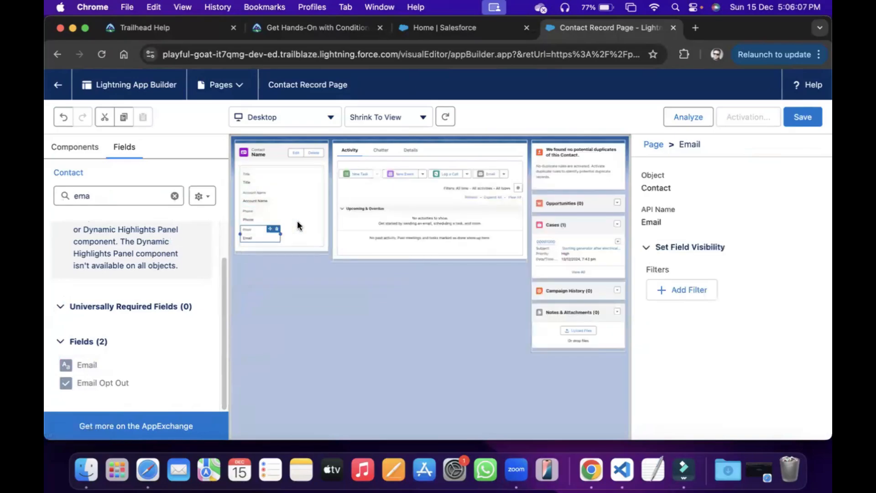
{"action": "left_click", "coordinate": [313, 27]}
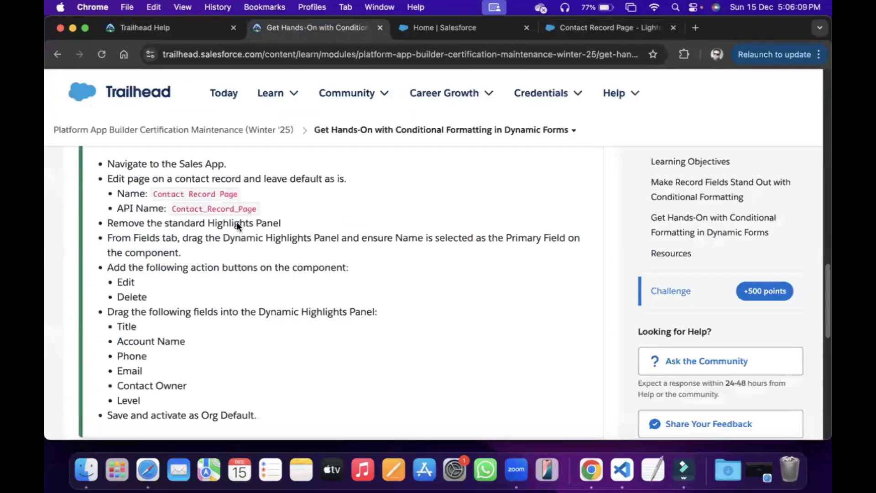
{"action": "mouse_move", "coordinate": [610, 28]}
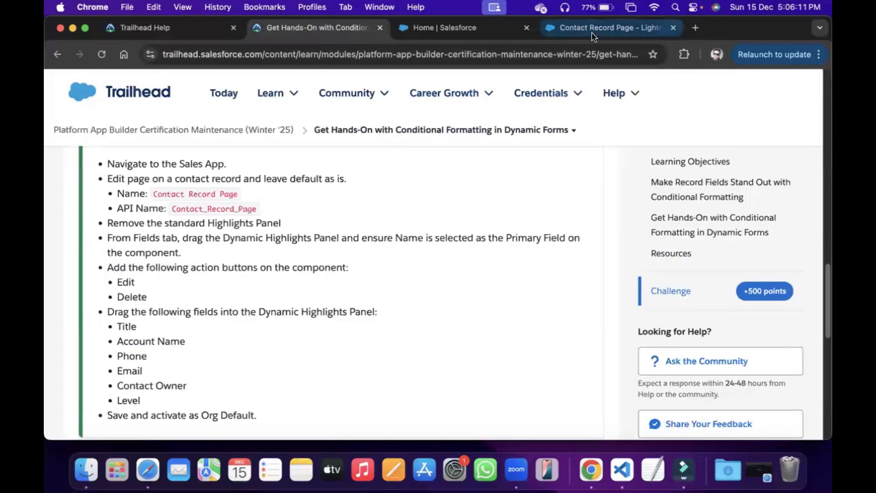
{"action": "left_click", "coordinate": [609, 27]}
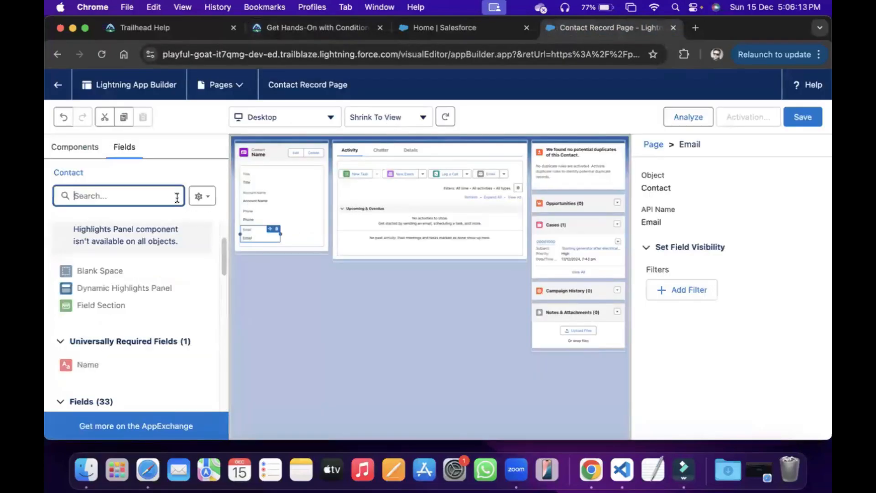
{"action": "type", "text": "cont"}
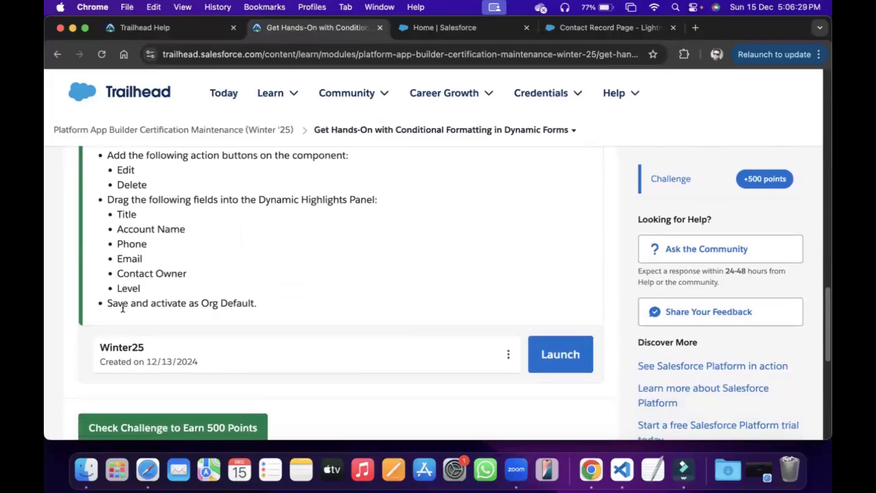
{"action": "mouse_move", "coordinate": [309, 286]}
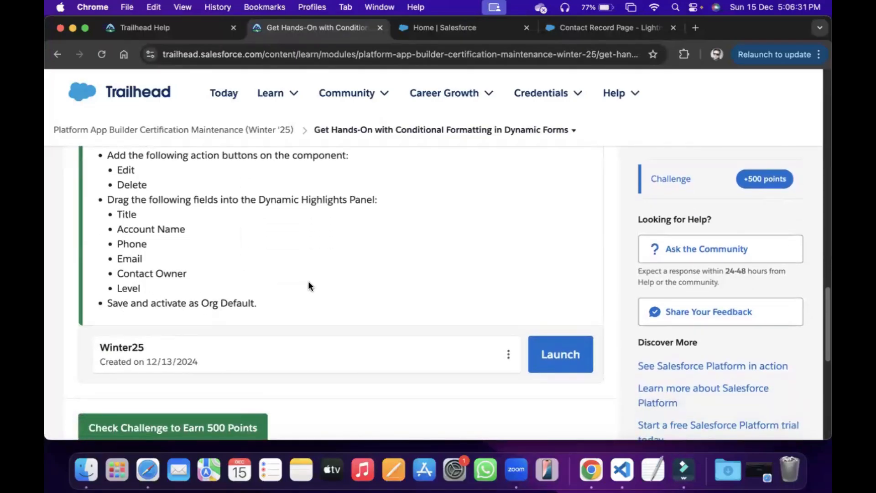
- Save the Contact Record Page with Contact Owner and Level in the panel
{"action": "left_click", "coordinate": [609, 27]}
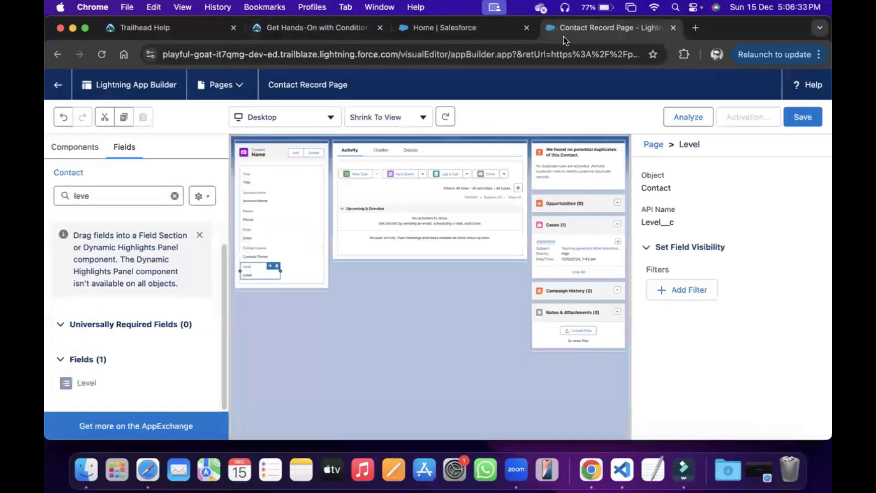
{"action": "mouse_move", "coordinate": [803, 117]}
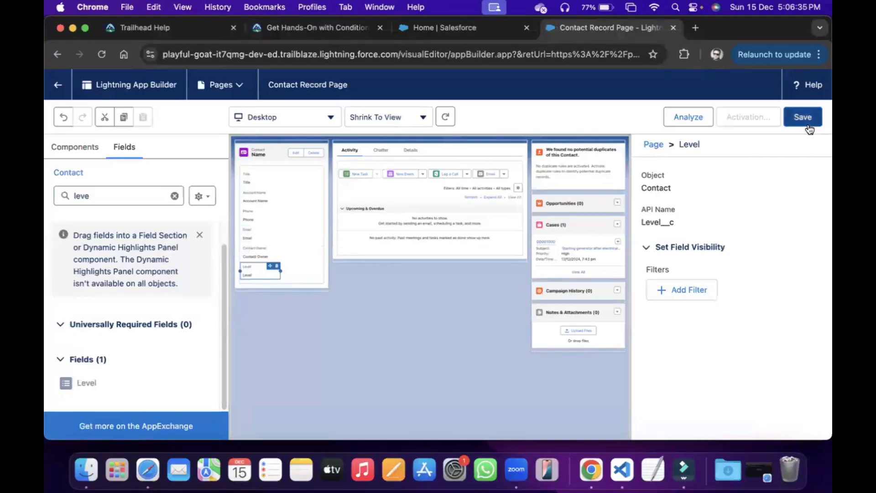
{"action": "left_click", "coordinate": [803, 117]}
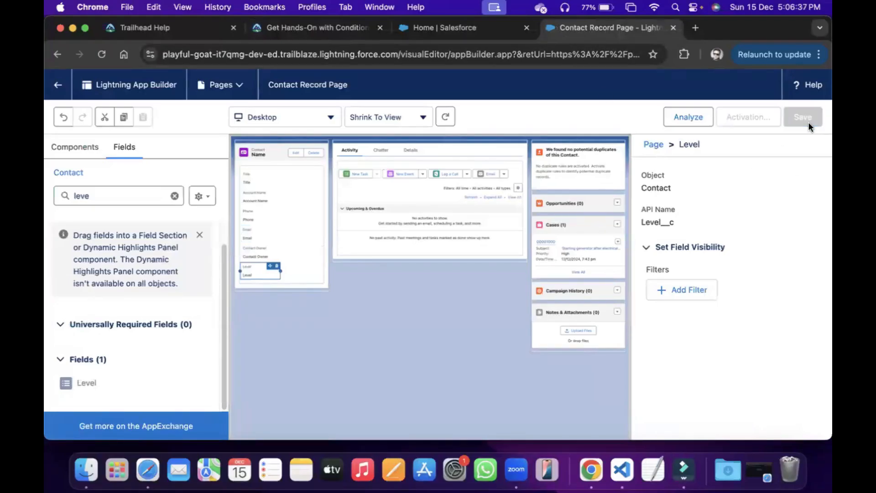
{"action": "left_click", "coordinate": [802, 117]}
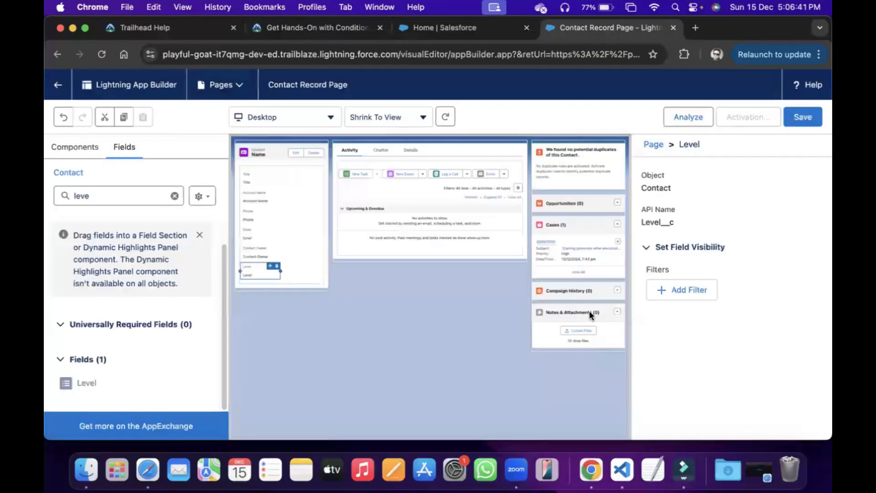
- Activate the Contact Record Page as the Desktop org default and save it again
{"action": "left_click", "coordinate": [747, 117]}
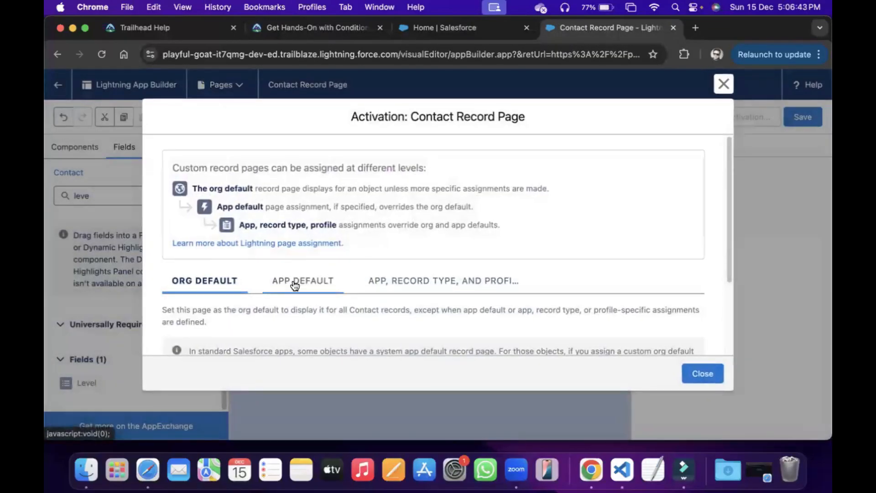
{"action": "scroll", "scroll_direction": "down", "scroll_amount": 3}
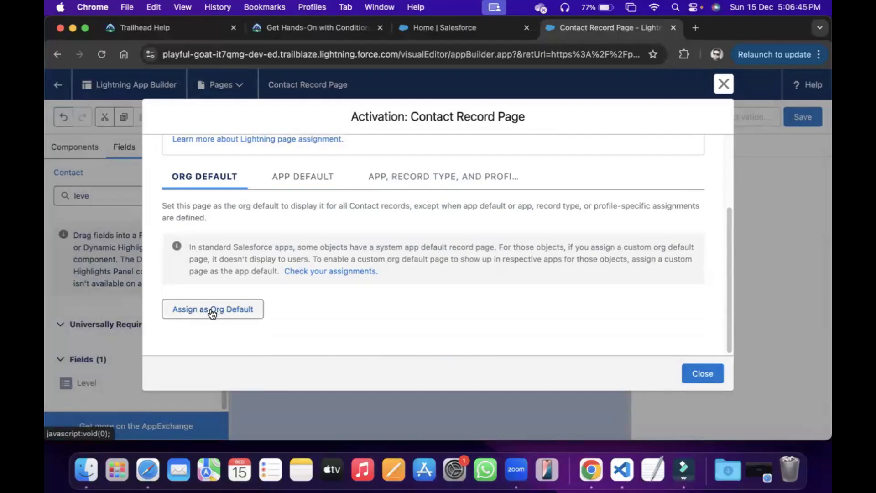
{"action": "left_click", "coordinate": [212, 309]}
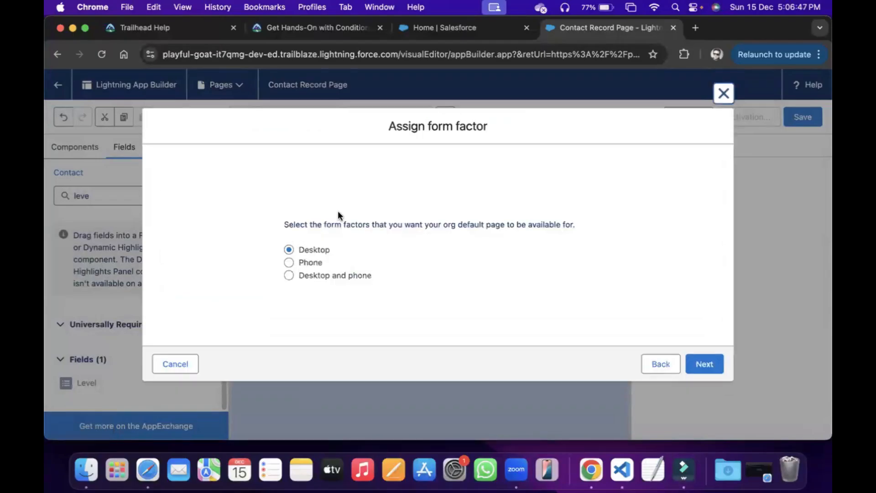
{"action": "mouse_move", "coordinate": [637, 326]}
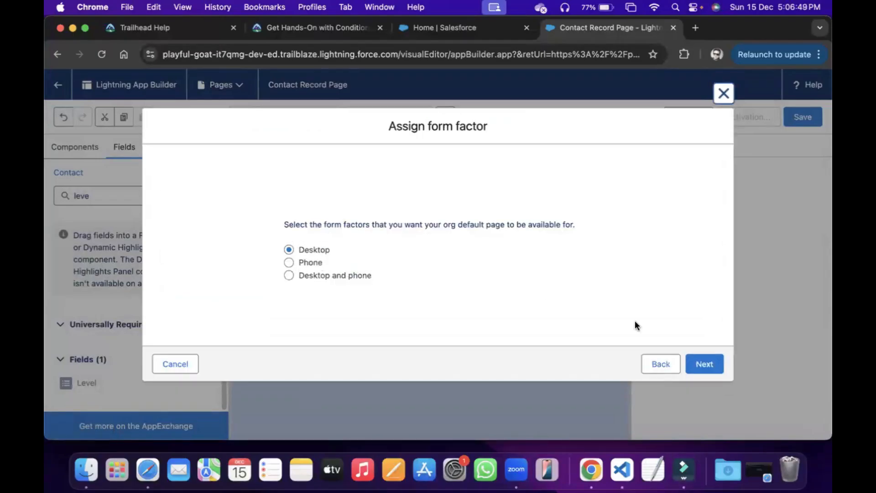
{"action": "left_click", "coordinate": [704, 364]}
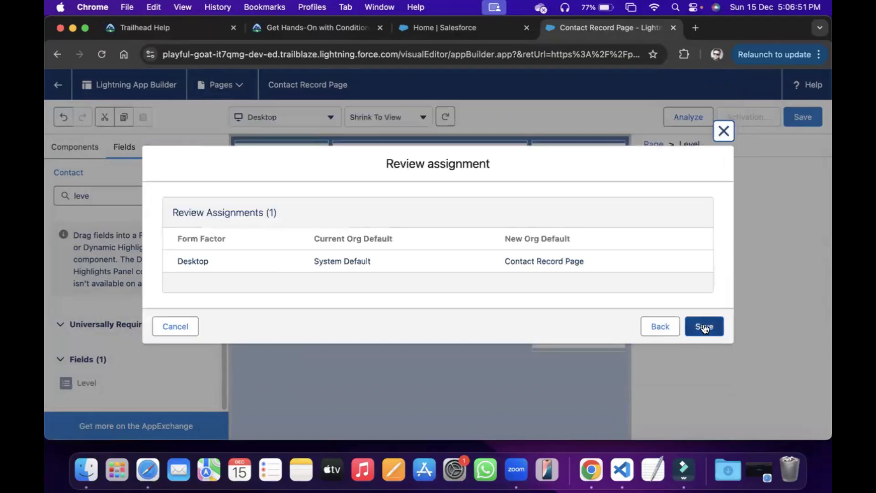
{"action": "left_click", "coordinate": [704, 326]}
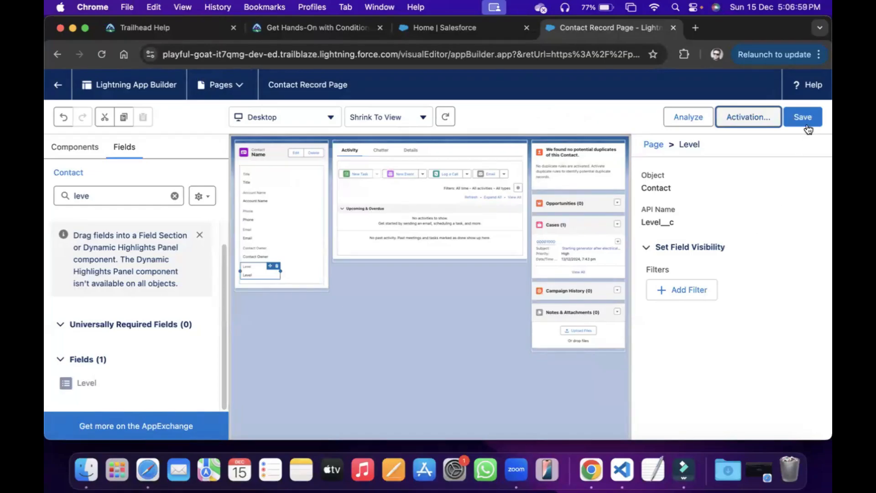
{"action": "left_click", "coordinate": [802, 117]}
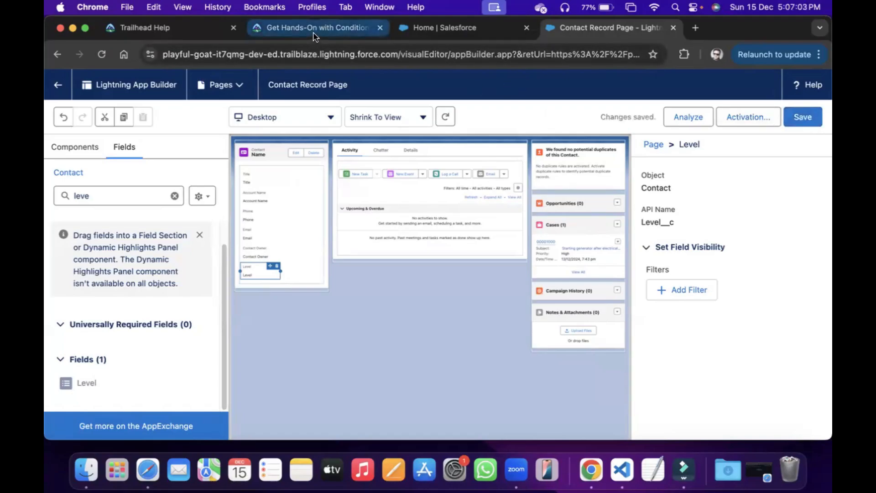
{"action": "left_click", "coordinate": [317, 27]}
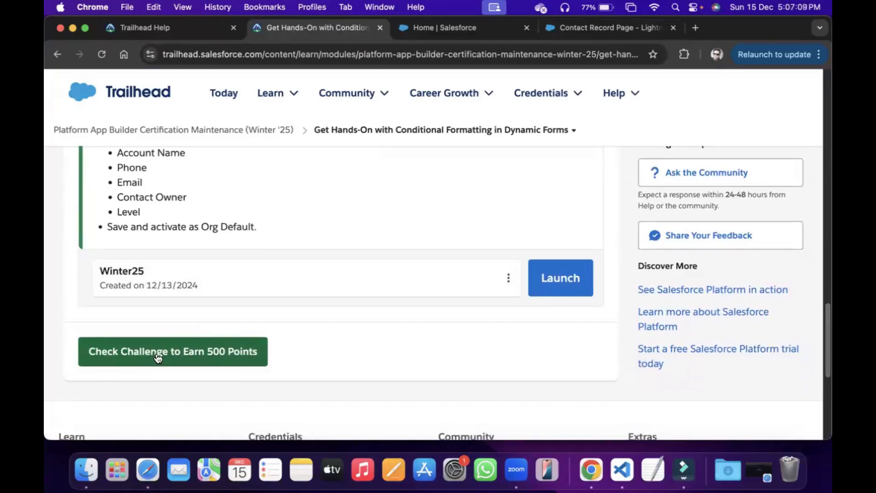
- Run Check Challenge to earn 500 points and the Winter '25 maintenance badge
{"action": "left_click", "coordinate": [172, 351]}
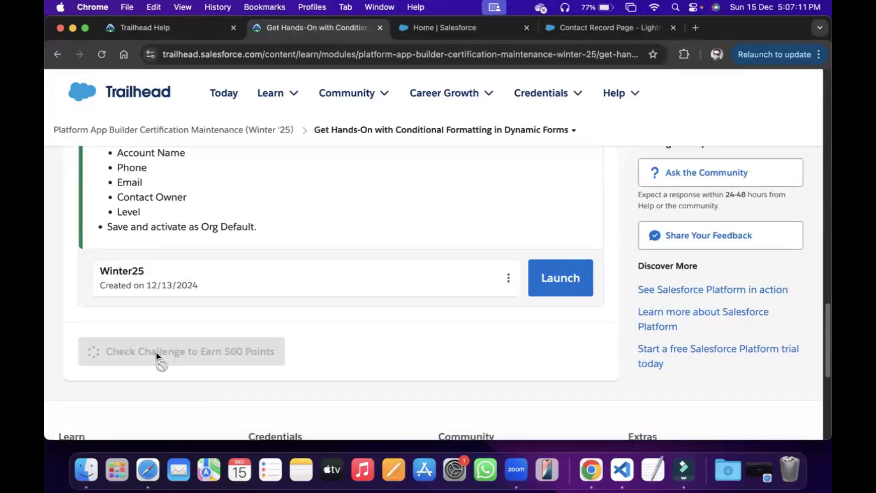
{"action": "mouse_move", "coordinate": [360, 366]}
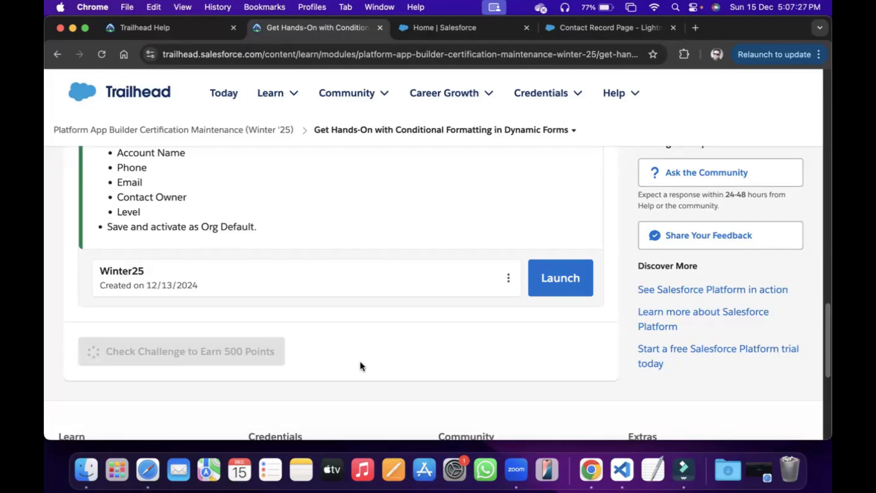
{"action": "left_click", "coordinate": [181, 351]}
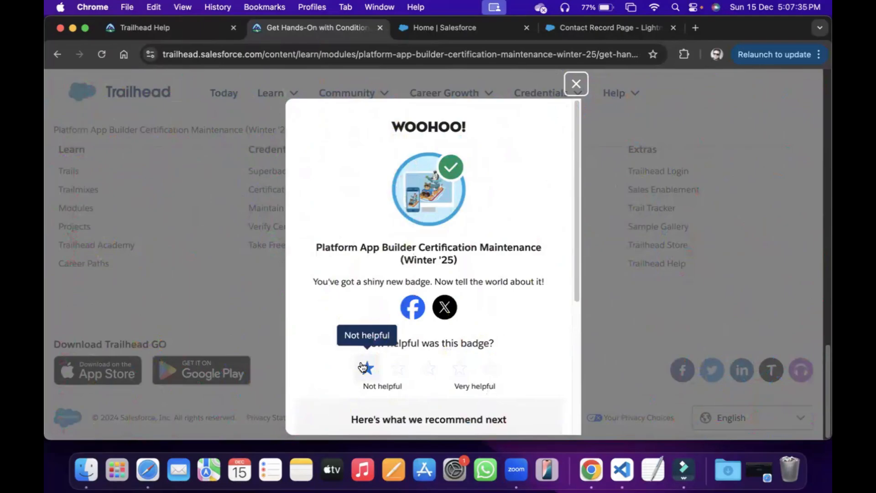
{"action": "mouse_move", "coordinate": [321, 320]}
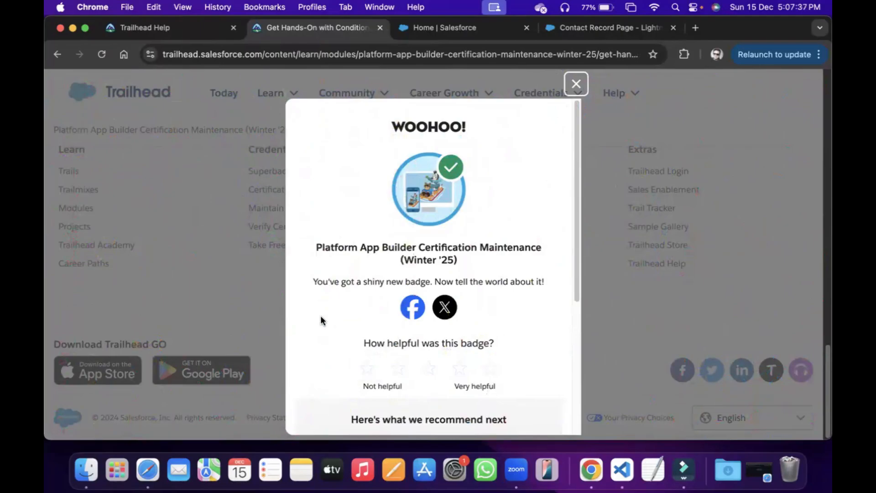